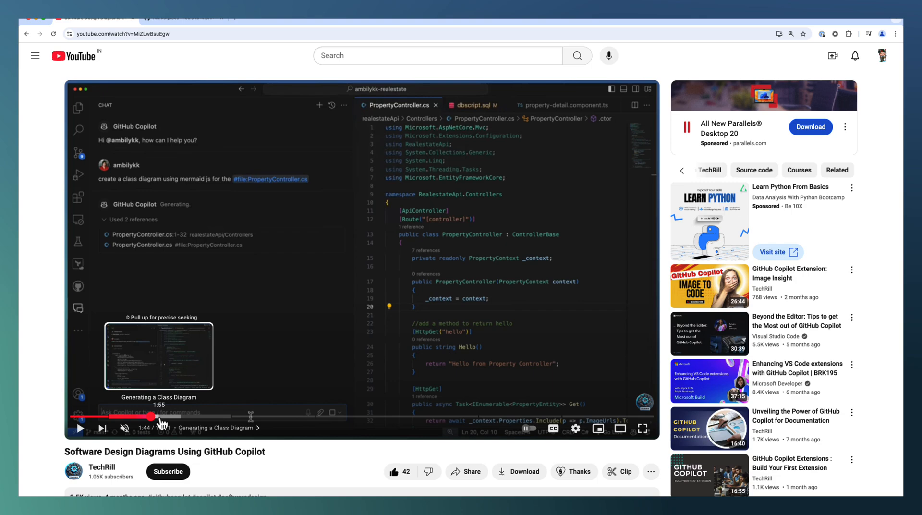
# - Jump the Copilot video to 'Generating a Class Diagram', watch, then switch to GitHub Marketplace
pyautogui.click(80, 428)
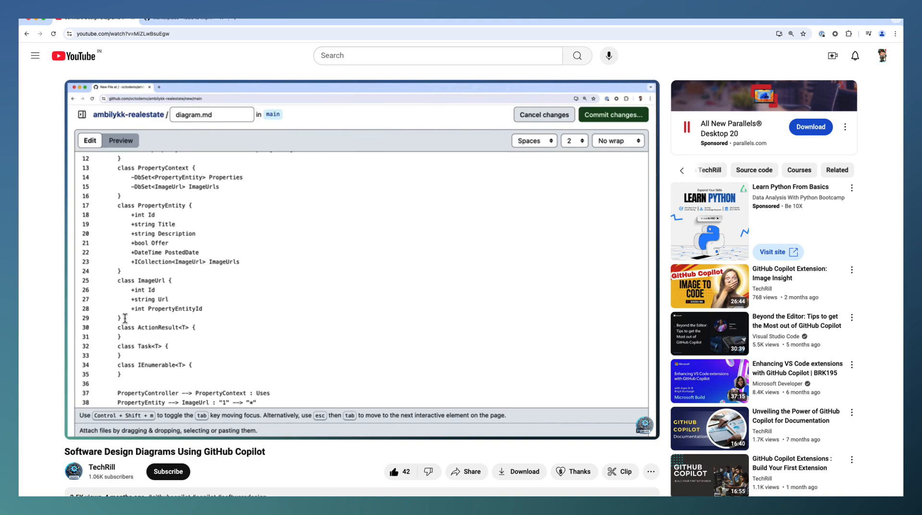
pyautogui.moveTo(124, 318); pyautogui.dragTo(131, 376)
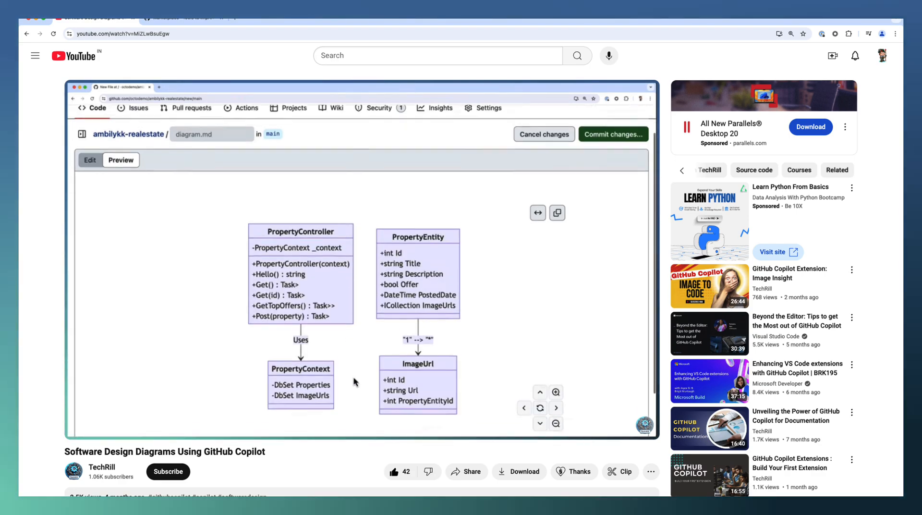
pyautogui.click(179, 18)
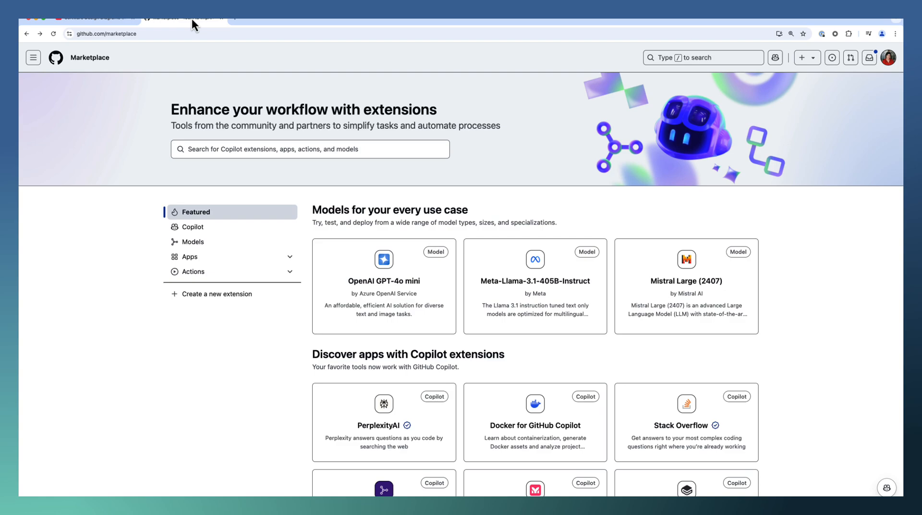
pyautogui.moveTo(207, 28)
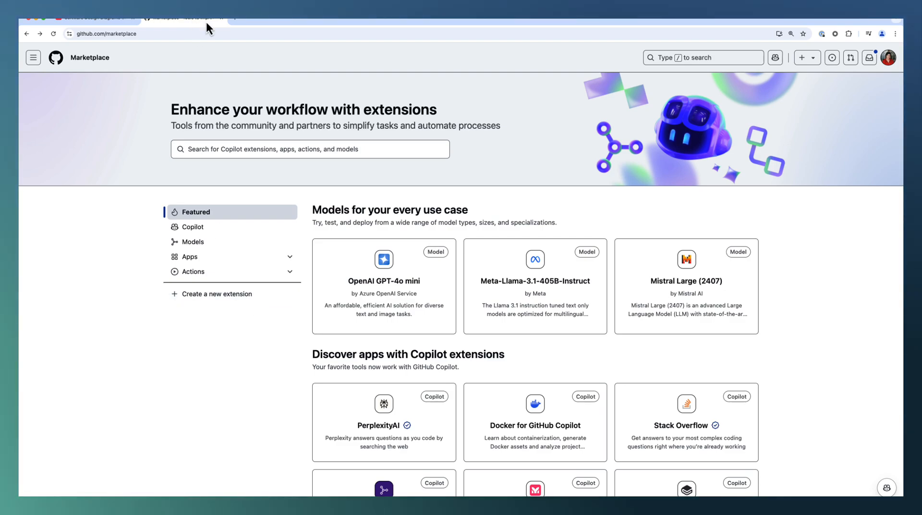
pyautogui.moveTo(194, 242)
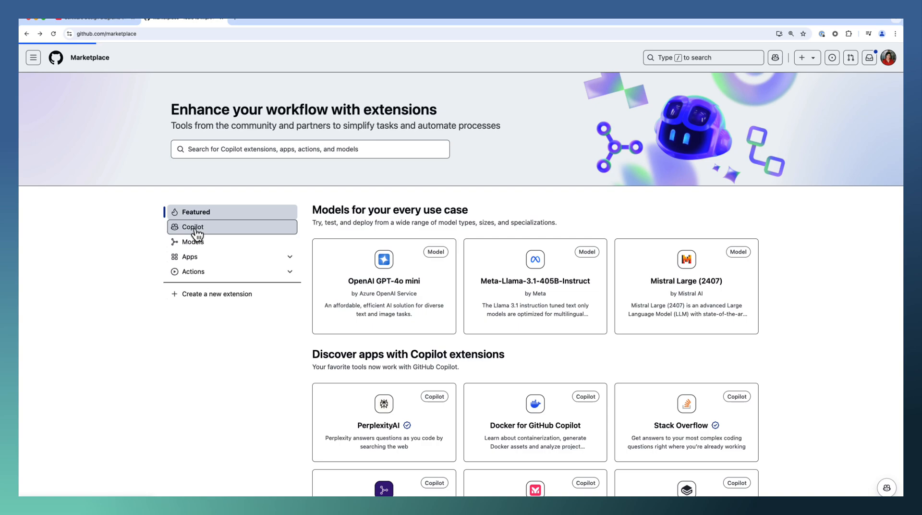
# - Filter the Marketplace to Copilot Extensions such as Docker, PerplexityAI and Mermaid Chart
pyautogui.click(192, 227)
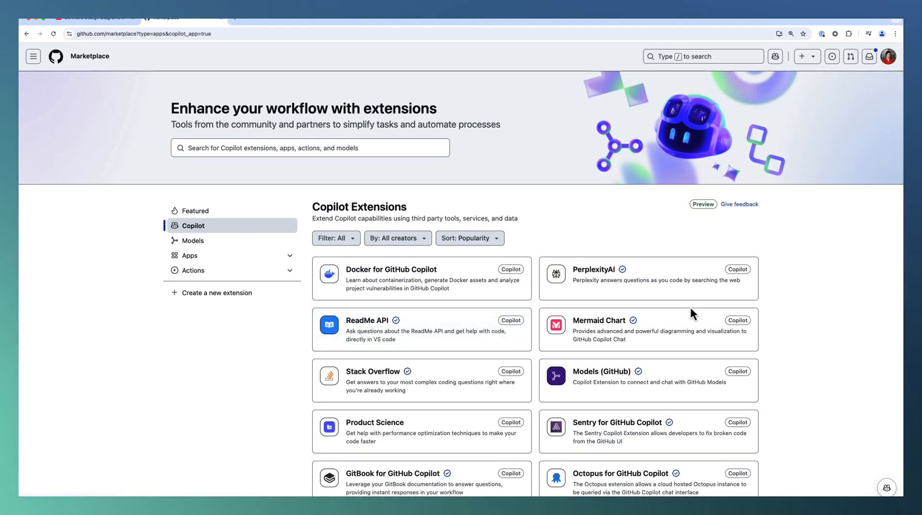
pyautogui.moveTo(614, 339)
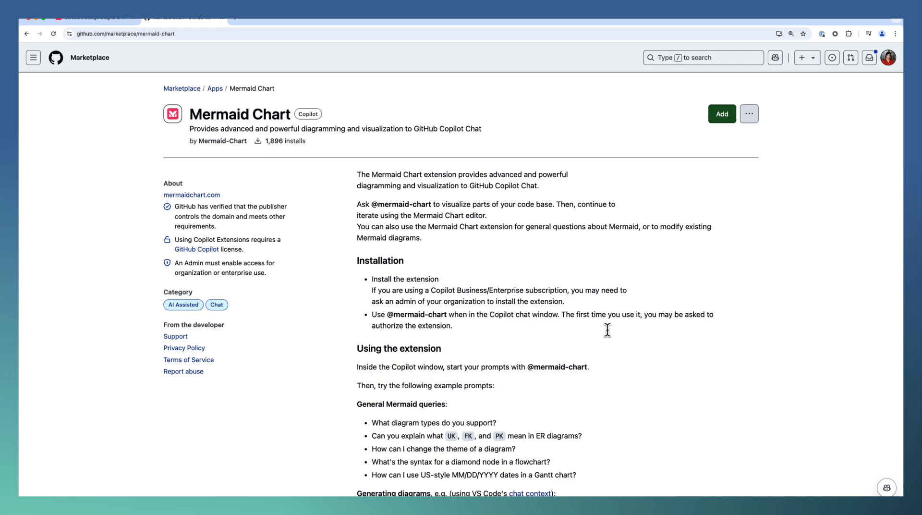
pyautogui.moveTo(615, 338)
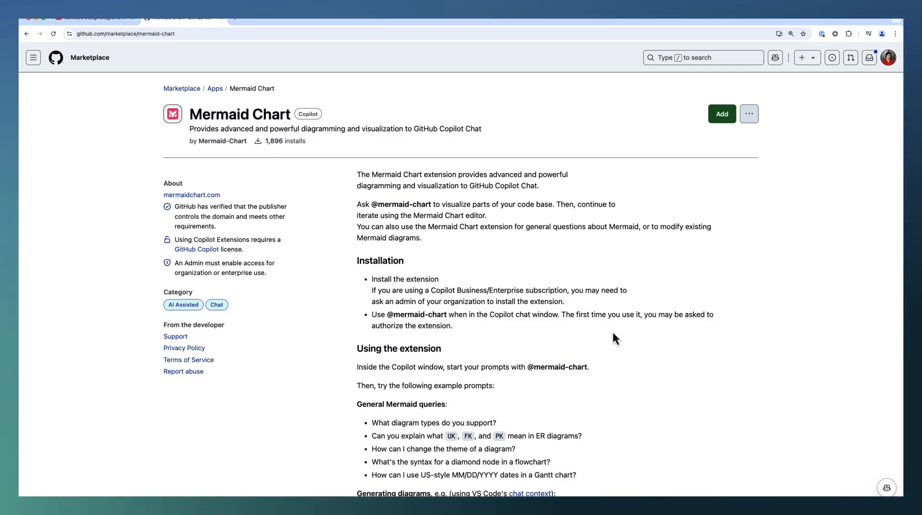
# - Install Mermaid Chart's Free plan from Pricing and setup, reaching the $0 order review
pyautogui.scroll(-3)
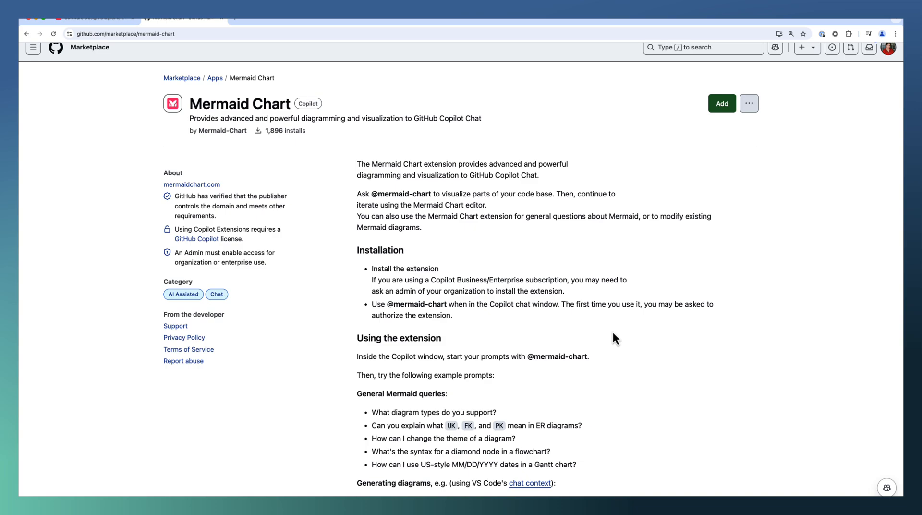
pyautogui.scroll(-3)
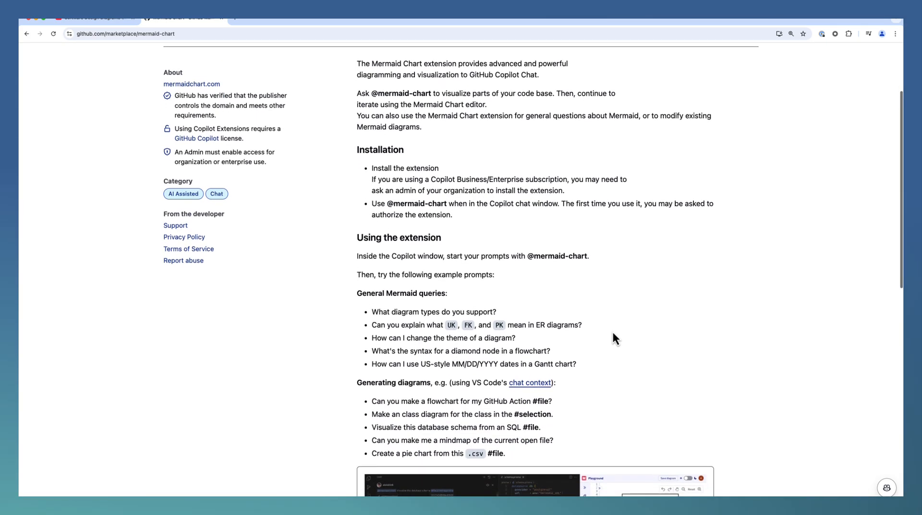
pyautogui.scroll(-3)
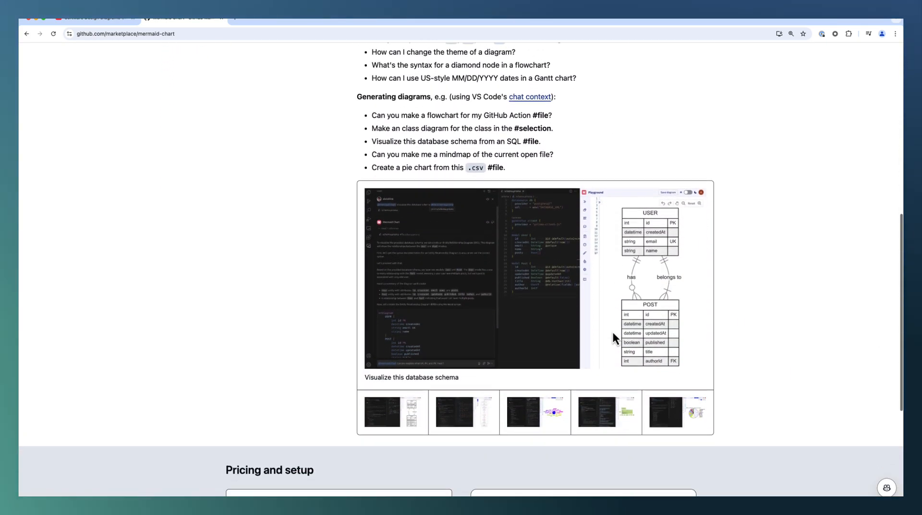
pyautogui.scroll(-3)
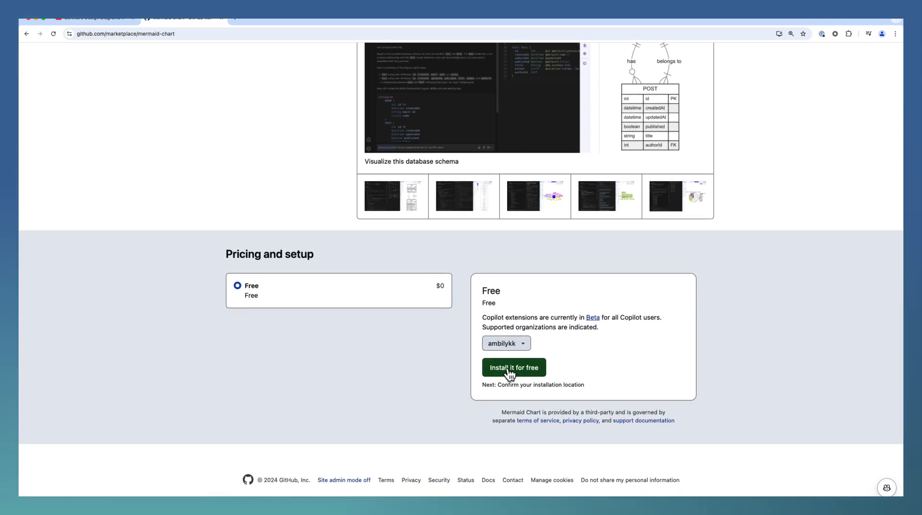
pyautogui.click(513, 367)
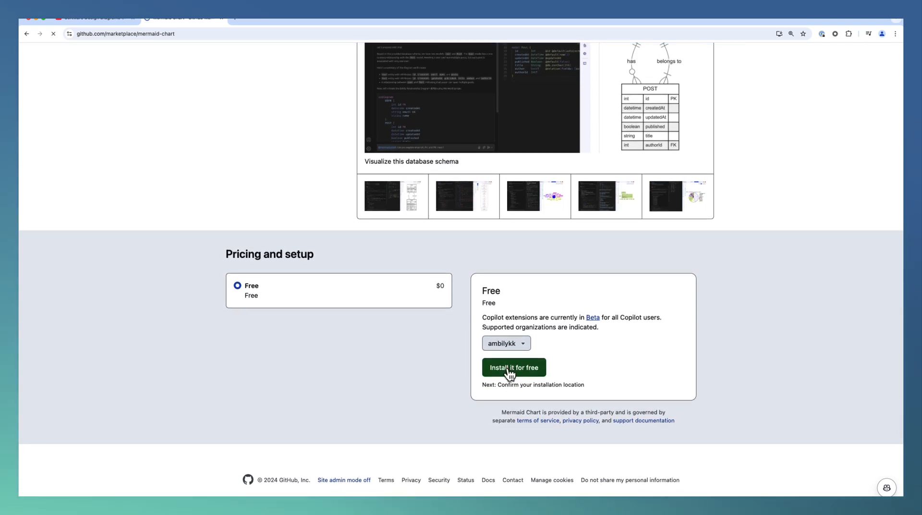
pyautogui.click(513, 367)
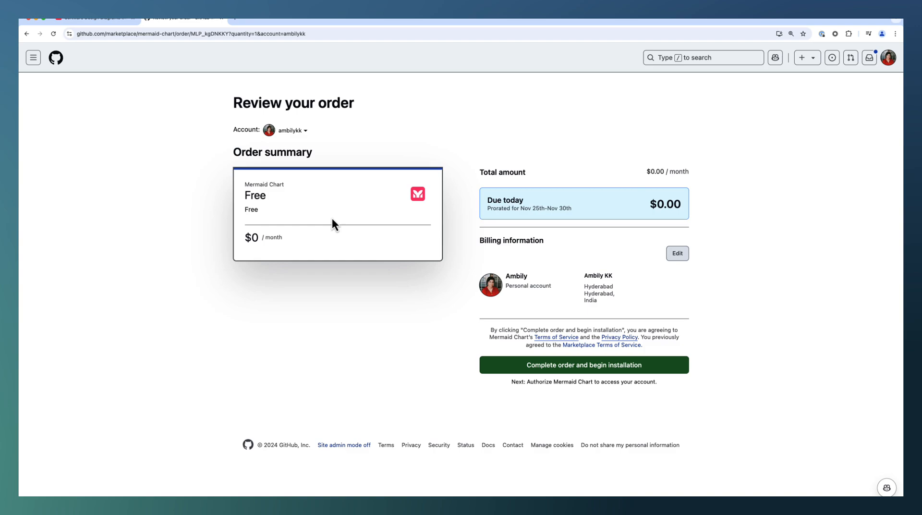
pyautogui.moveTo(664, 205)
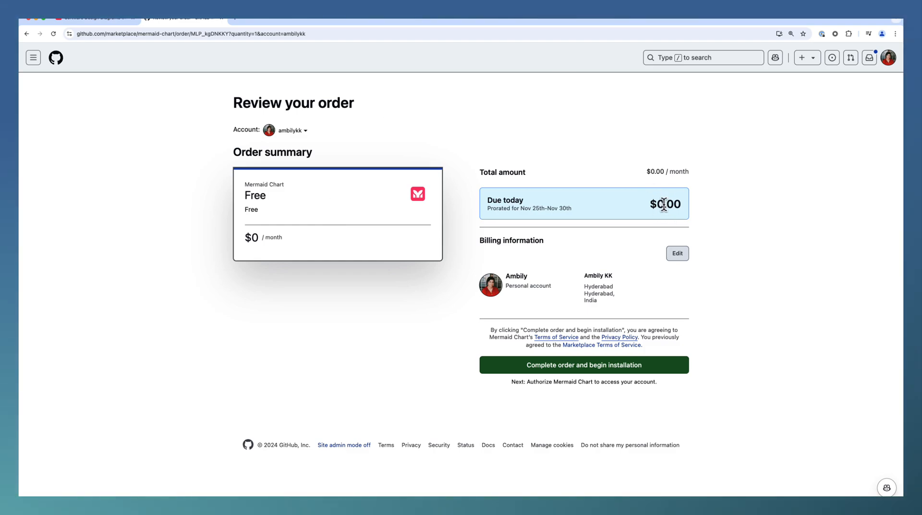
pyautogui.moveTo(586, 380)
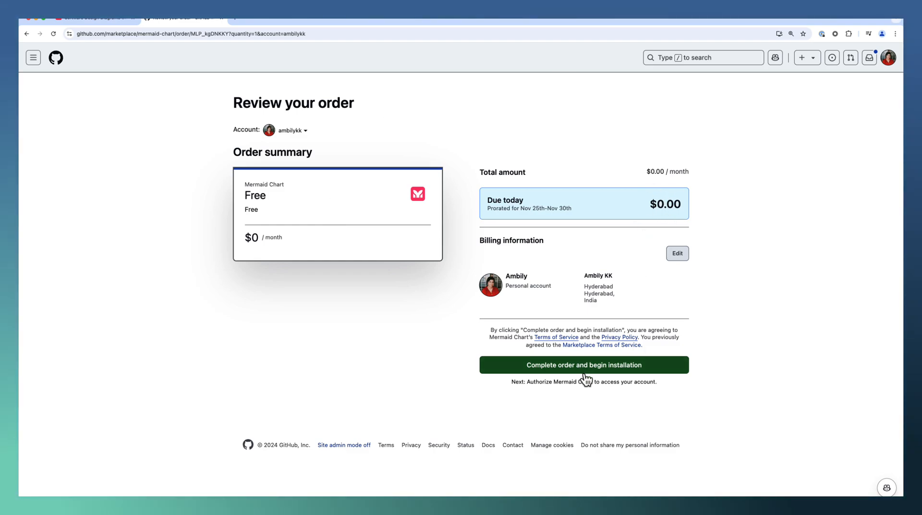
# - Complete the $0 order, install on the personal account, and confirm access by password
pyautogui.click(584, 365)
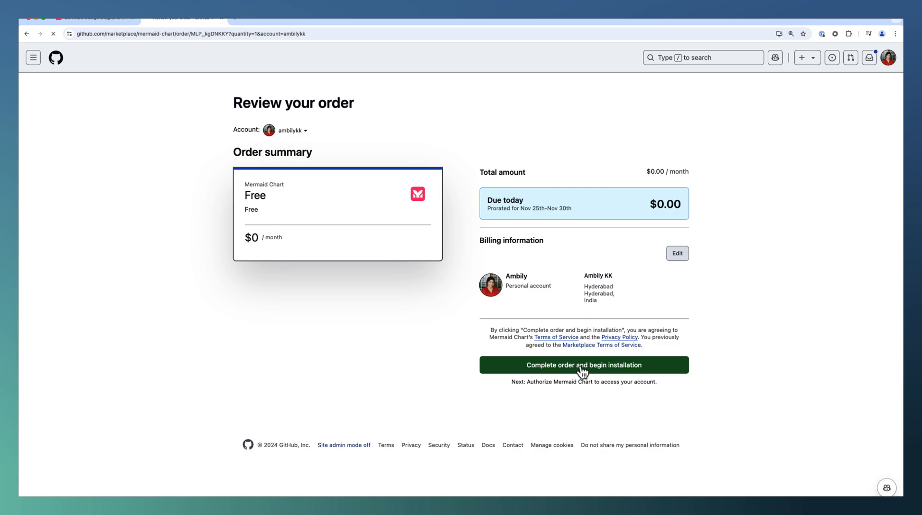
pyautogui.click(583, 365)
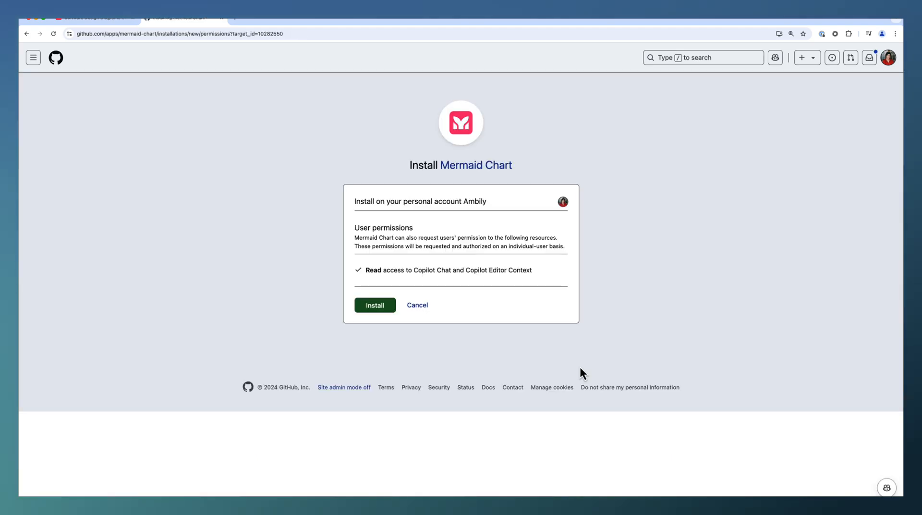
pyautogui.click(374, 306)
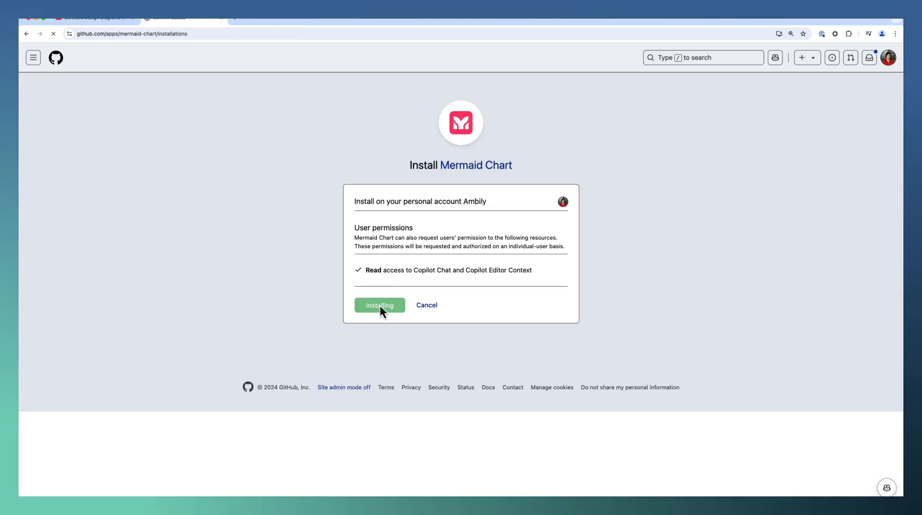
pyautogui.click(379, 306)
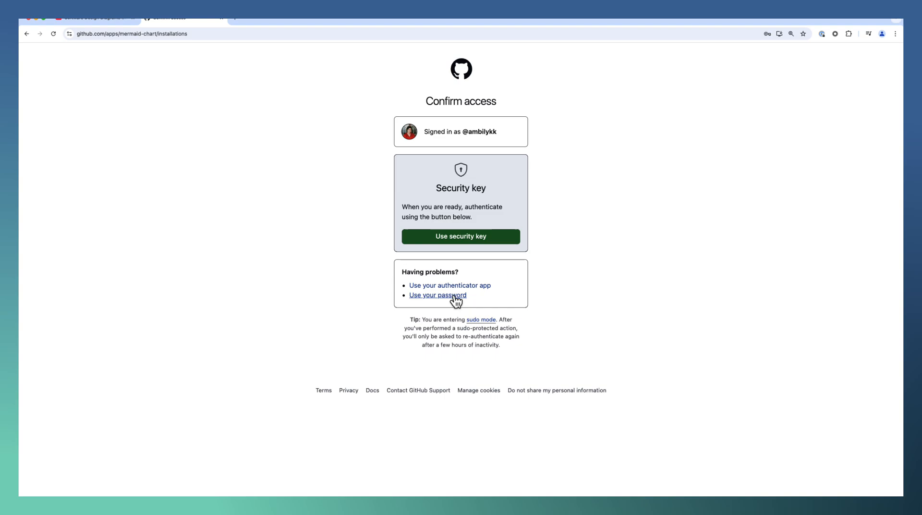
pyautogui.click(437, 295)
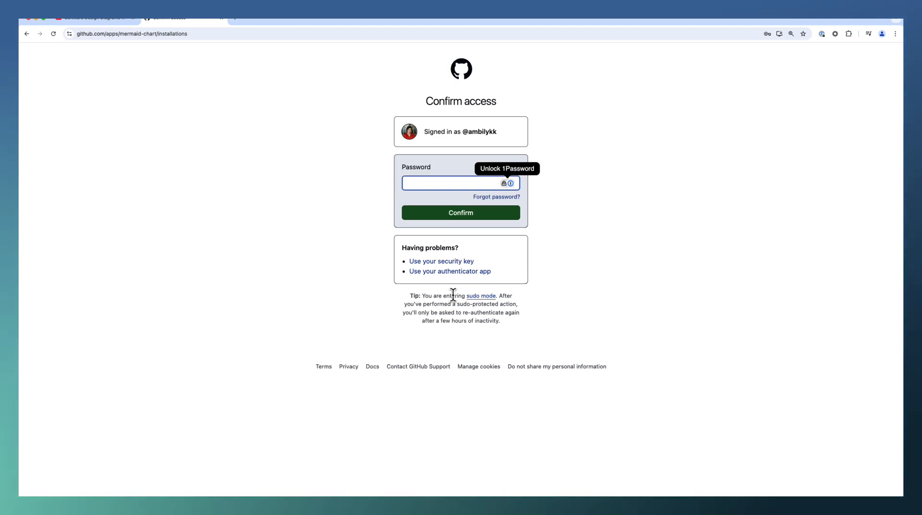
pyautogui.click(460, 212)
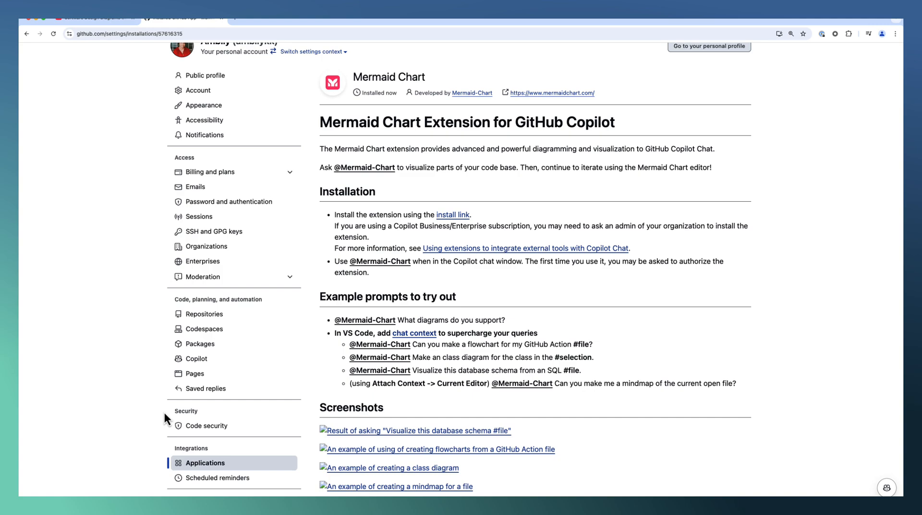
pyautogui.moveTo(370, 77)
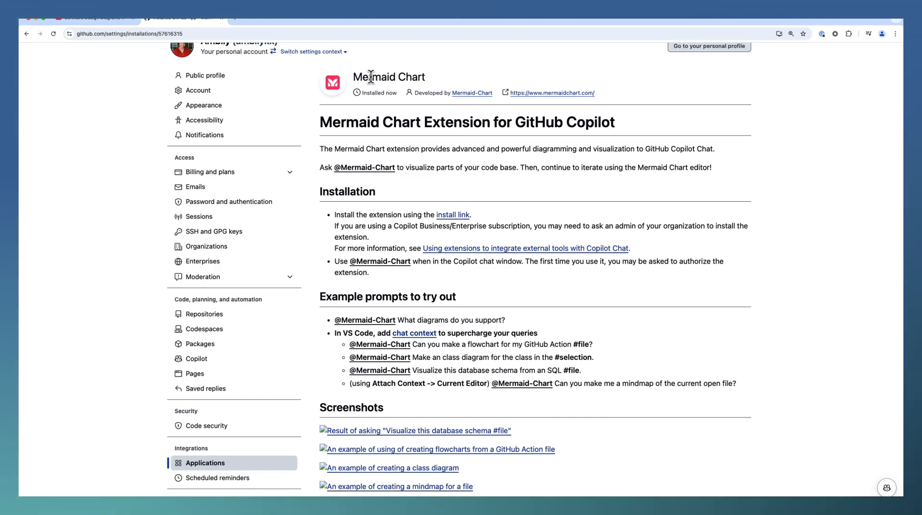
# - Open the Ask Copilot repository picker from the Mermaid Chart installation page header
pyautogui.scroll(-3)
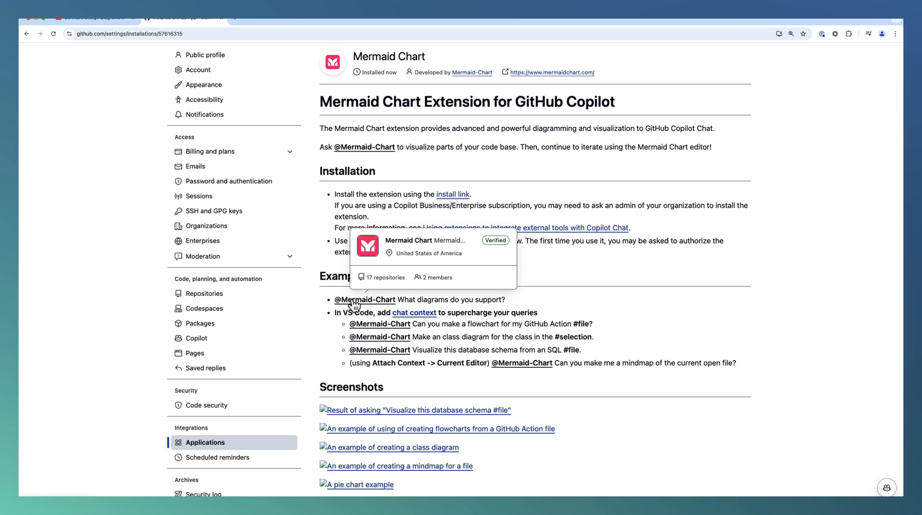
pyautogui.moveTo(408, 299)
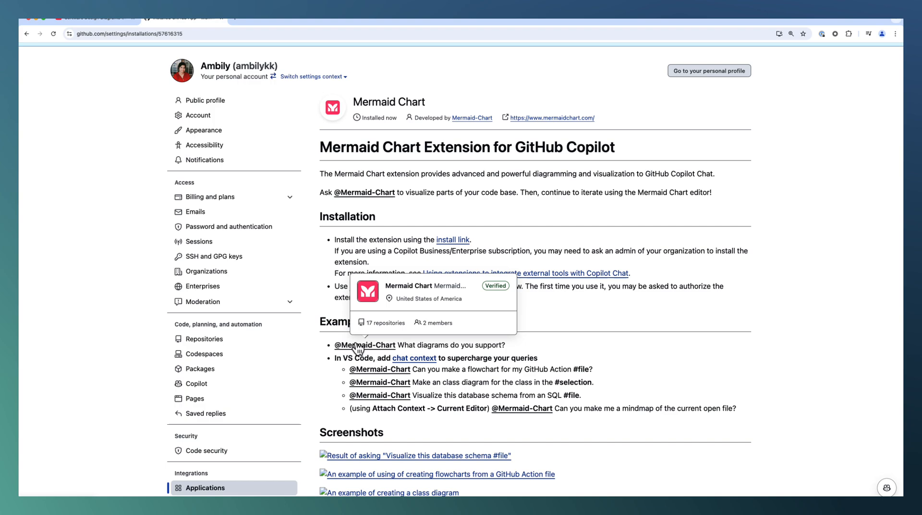
pyautogui.moveTo(458, 259)
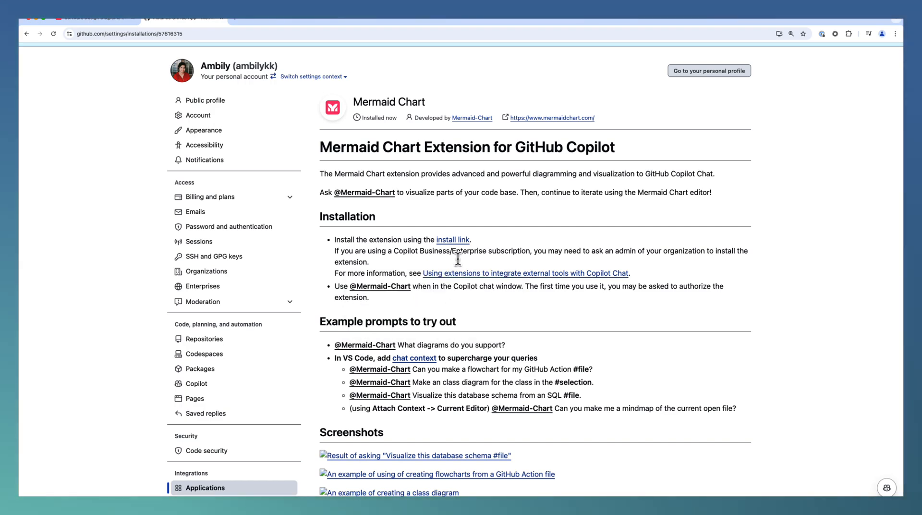
pyautogui.click(887, 487)
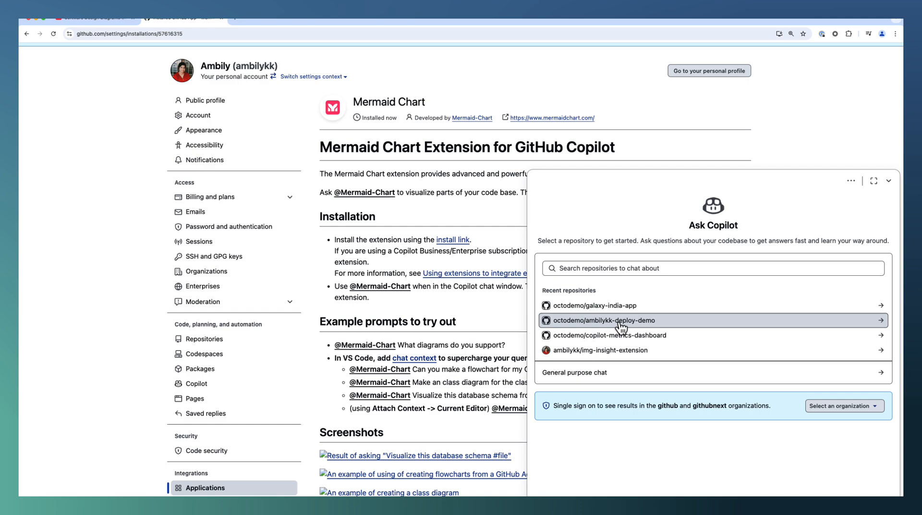
# - Start a chat on the deploy demo repository with list-tickets.component.ts attached
pyautogui.click(603, 320)
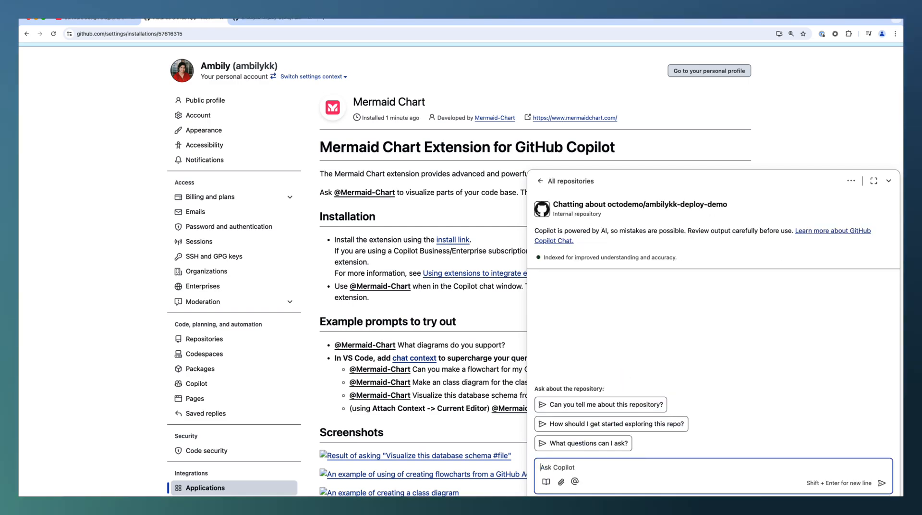
pyautogui.click(560, 482)
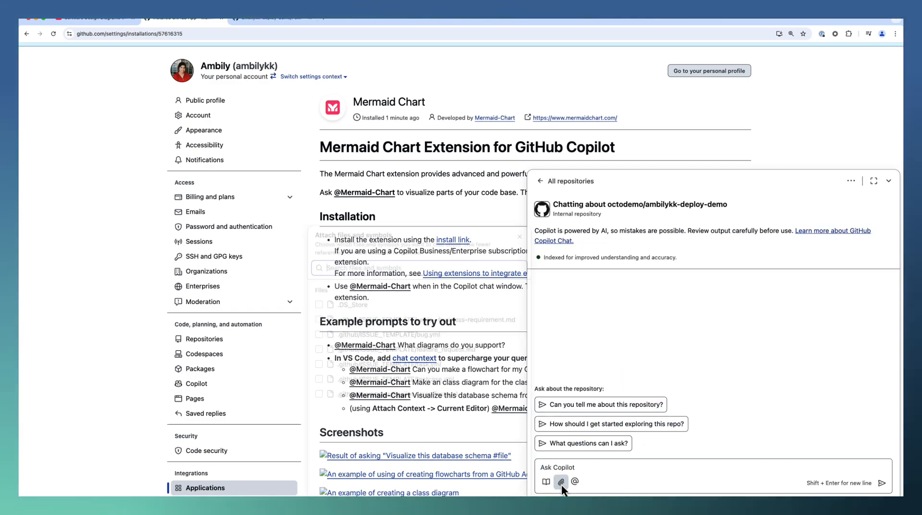
pyautogui.write('list')
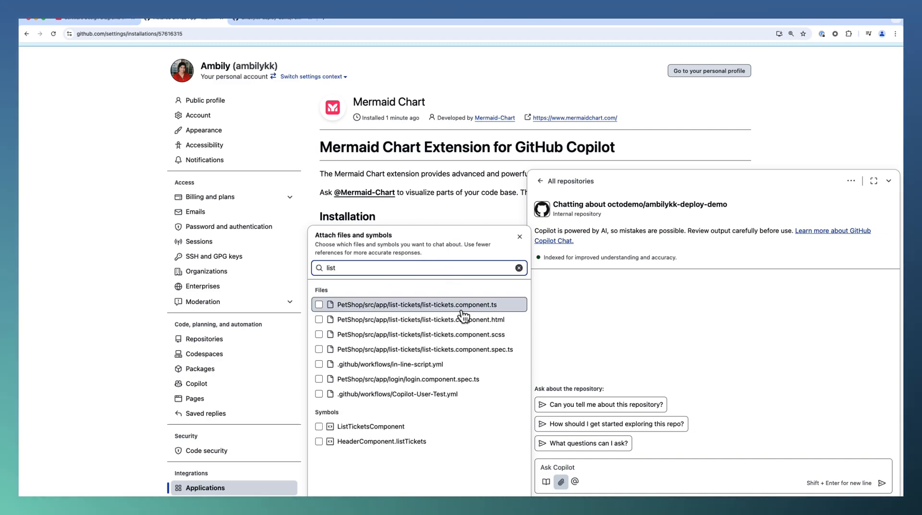
pyautogui.click(319, 304)
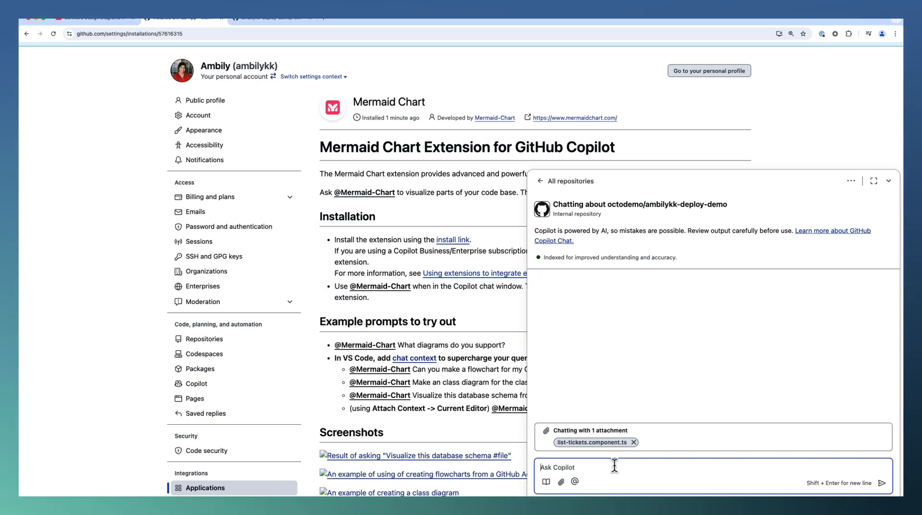
pyautogui.write('@m')
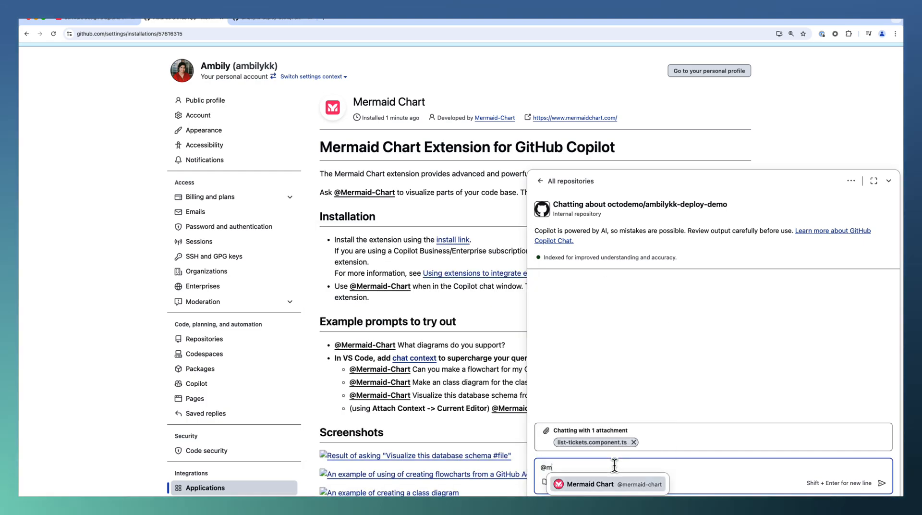
pyautogui.write('er')
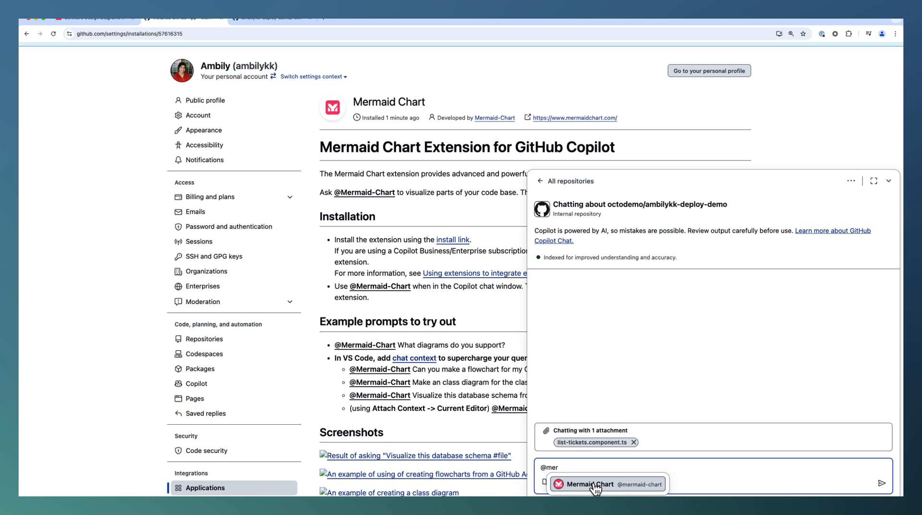
pyautogui.click(599, 483)
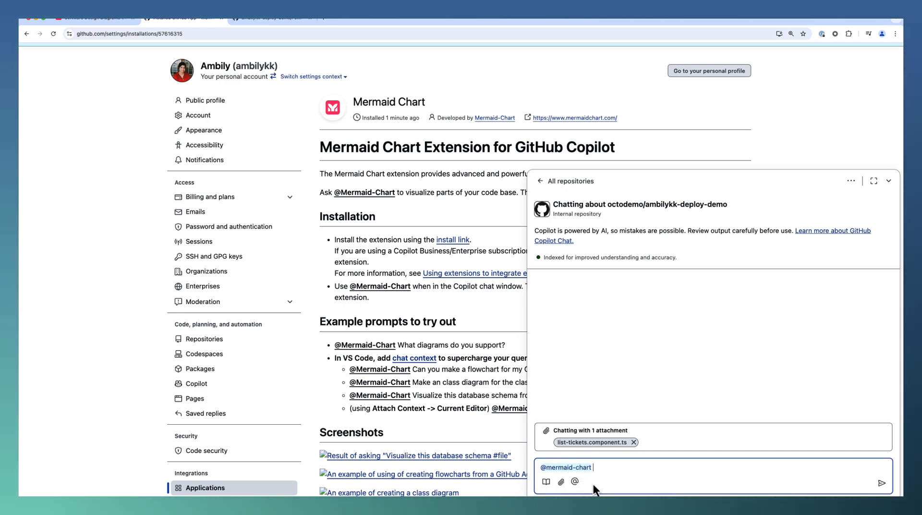
pyautogui.write('generate the')
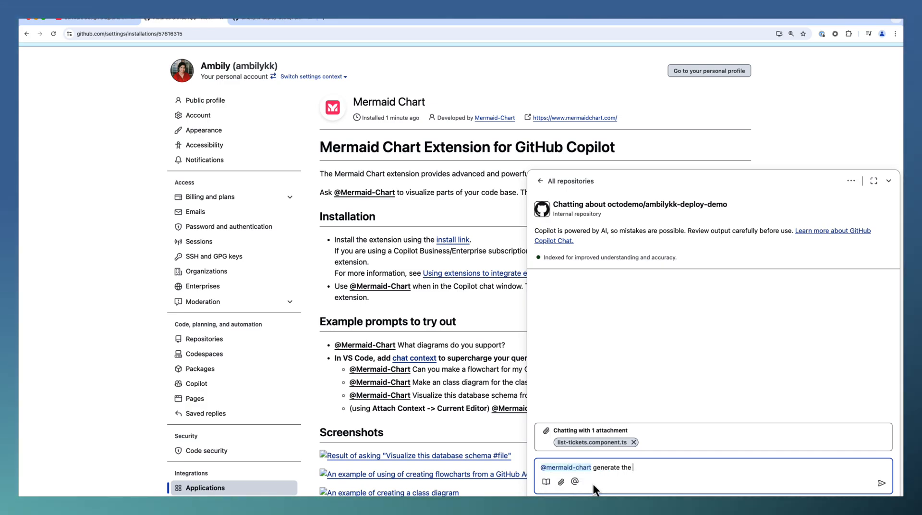
pyautogui.write('flow diagram for this')
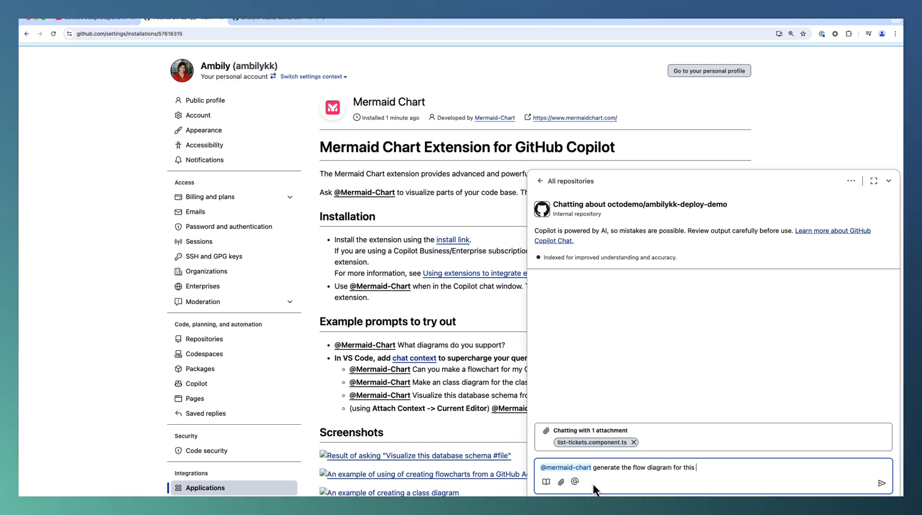
pyautogui.click(882, 483)
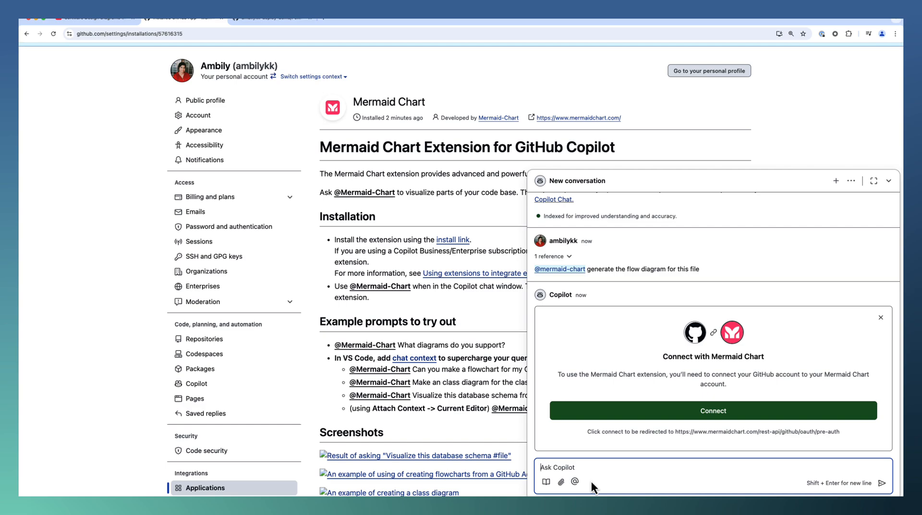
pyautogui.moveTo(720, 422)
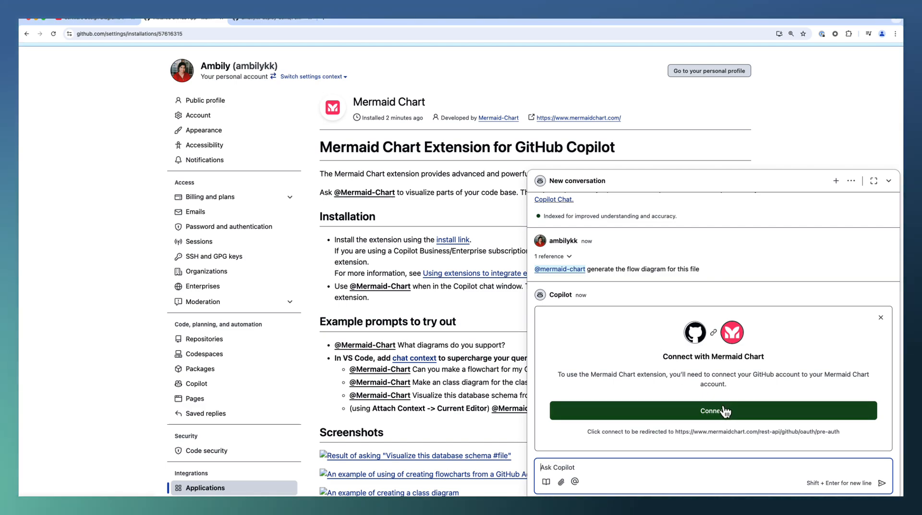
pyautogui.click(713, 411)
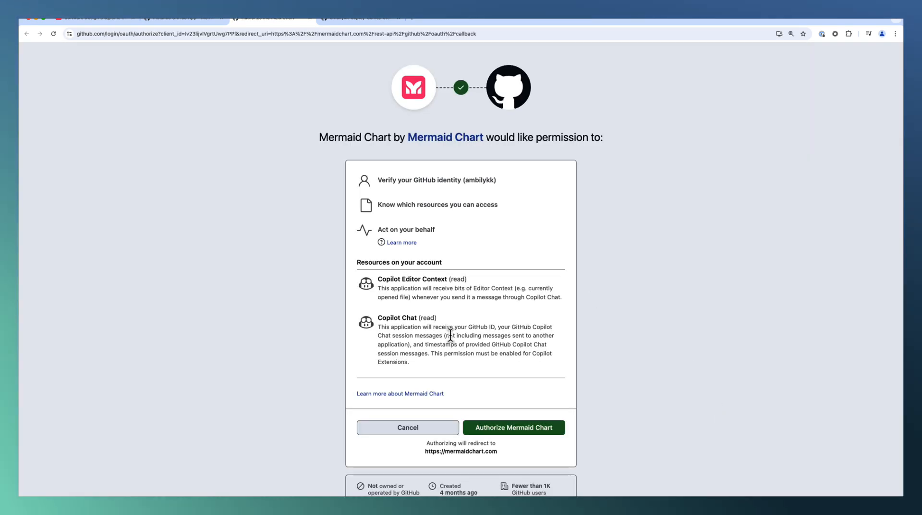
# - Authorize Mermaid Chart on the OAuth permissions page to reach the mermaidchart.com success page
pyautogui.click(513, 427)
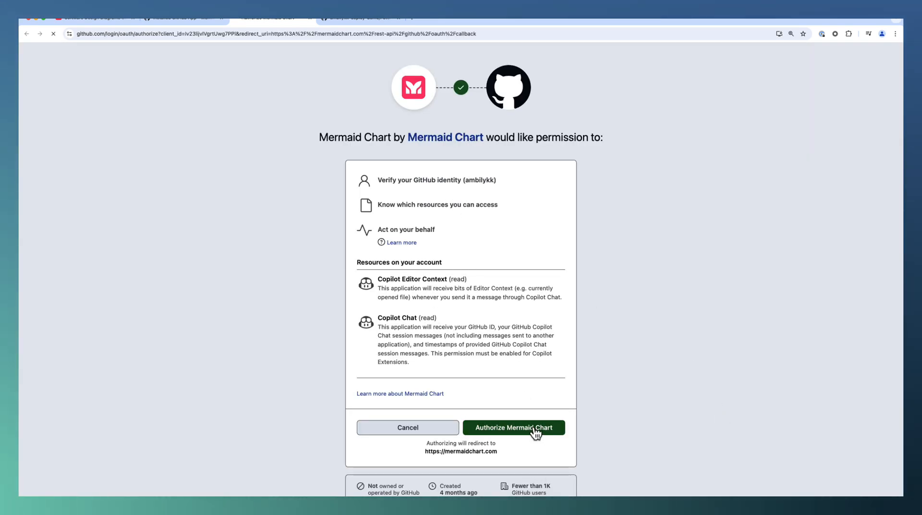
pyautogui.click(513, 427)
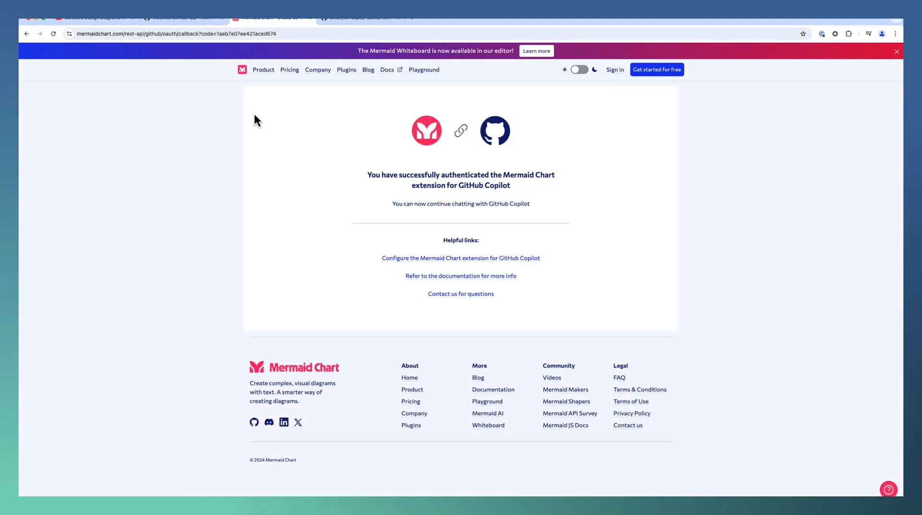
pyautogui.moveTo(376, 155)
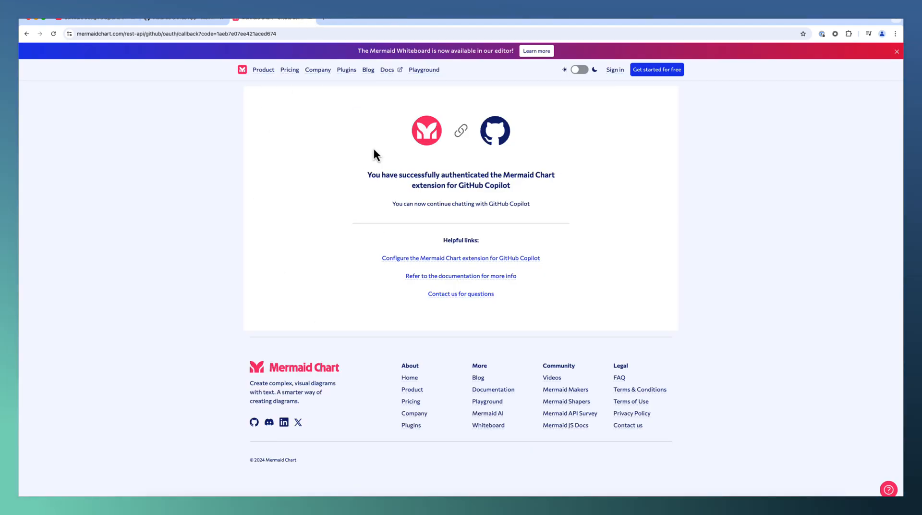
pyautogui.moveTo(553, 257)
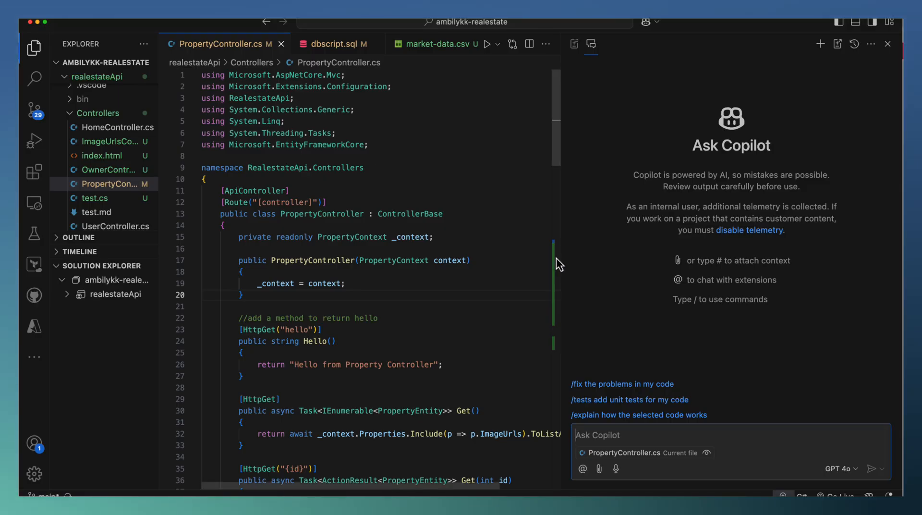
pyautogui.moveTo(656, 423)
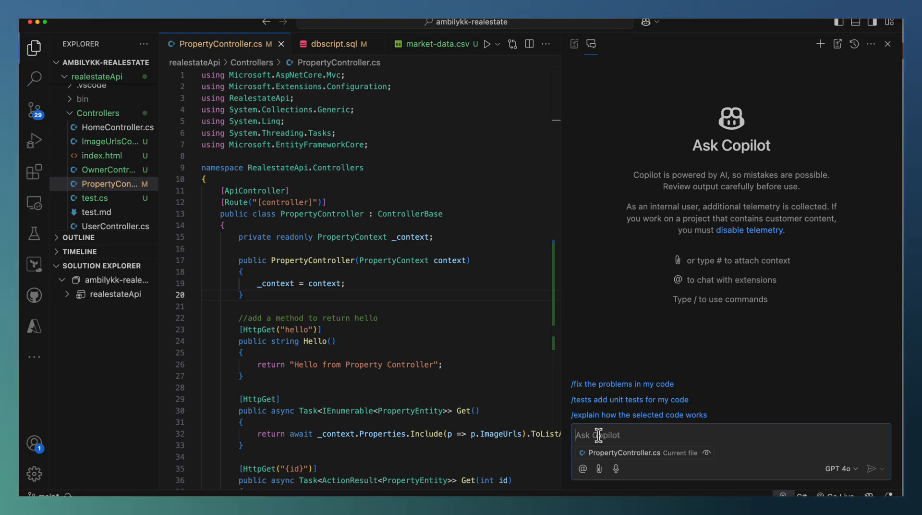
pyautogui.write('@')
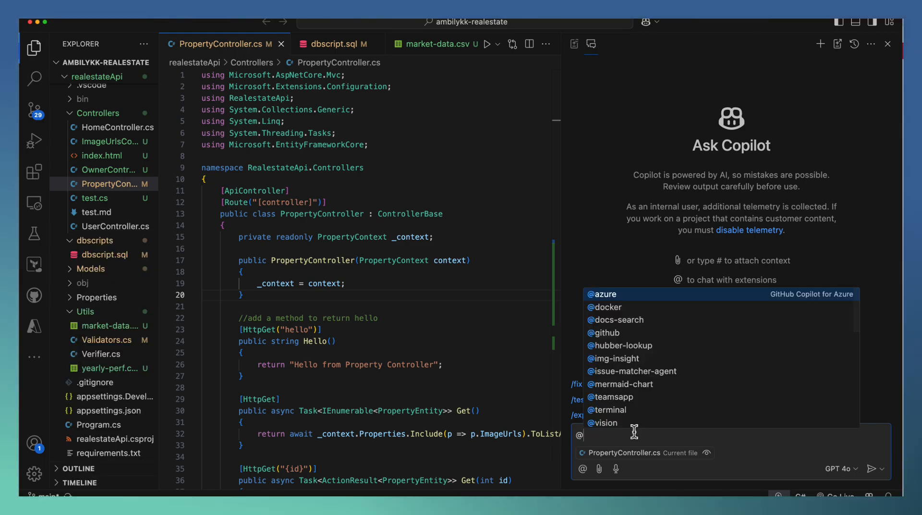
pyautogui.write('mer')
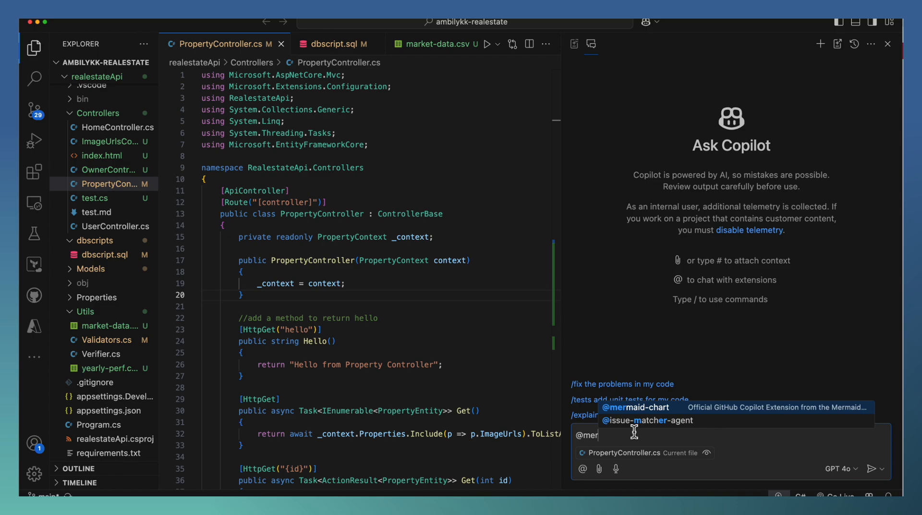
pyautogui.click(635, 408)
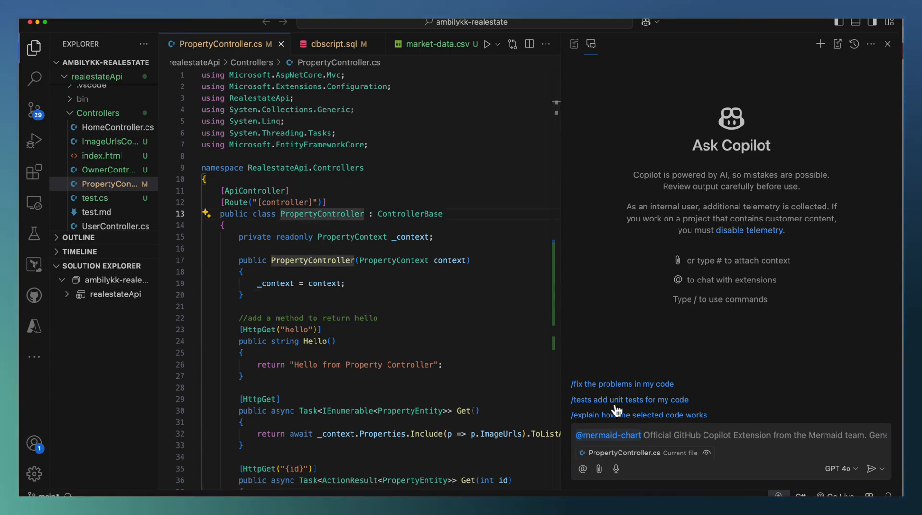
pyautogui.moveTo(301, 277)
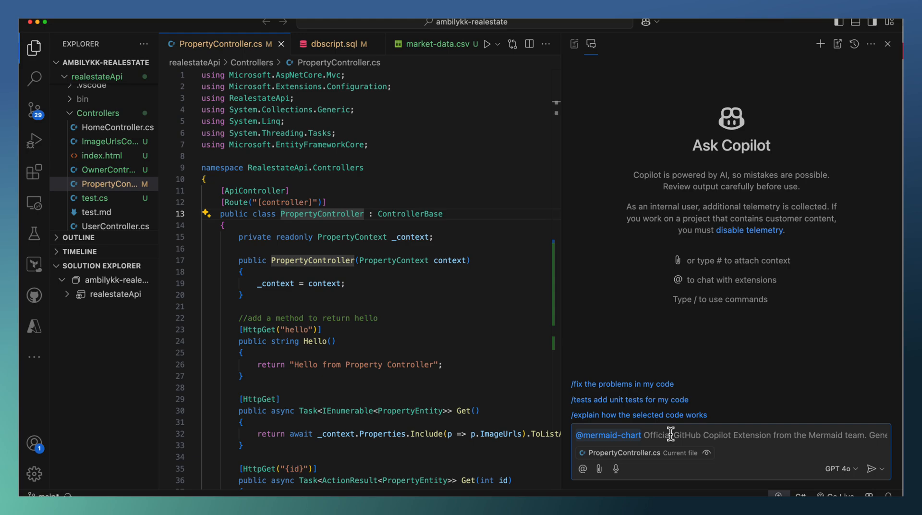
pyautogui.write('generi')
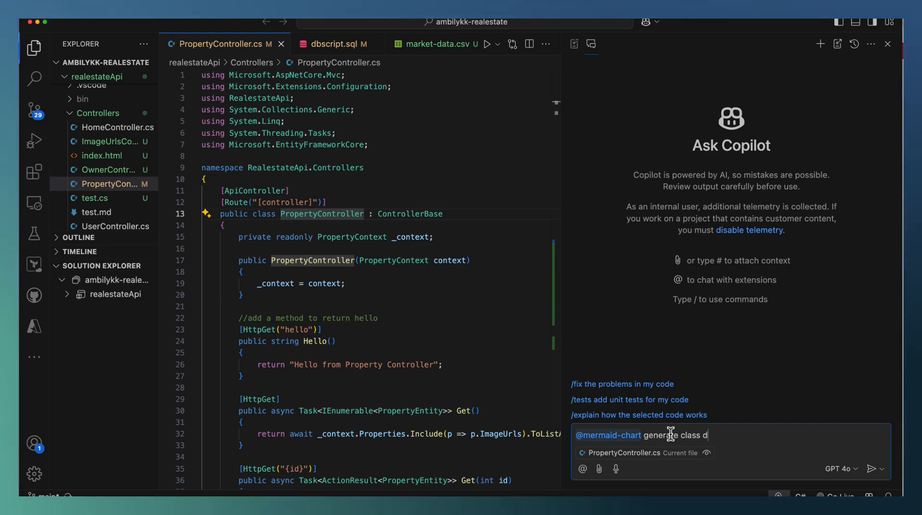
pyautogui.write('iagra for')
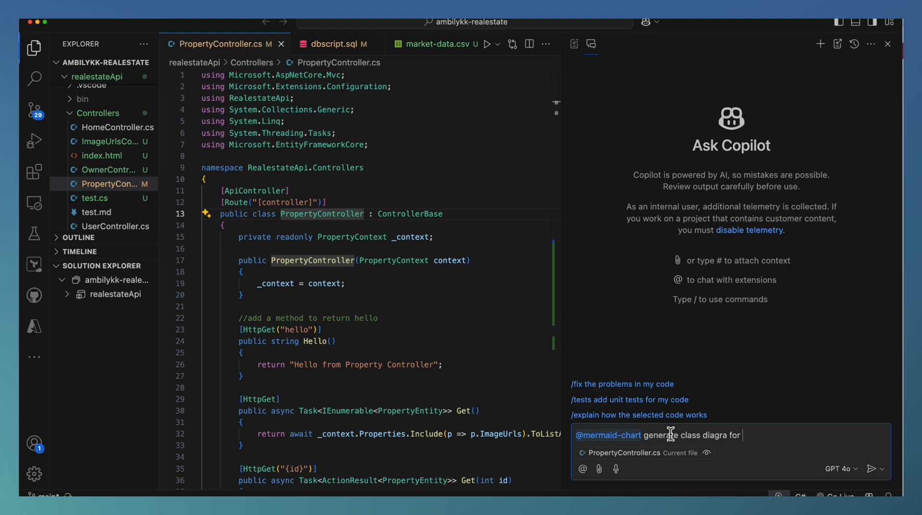
pyautogui.write('#fil')
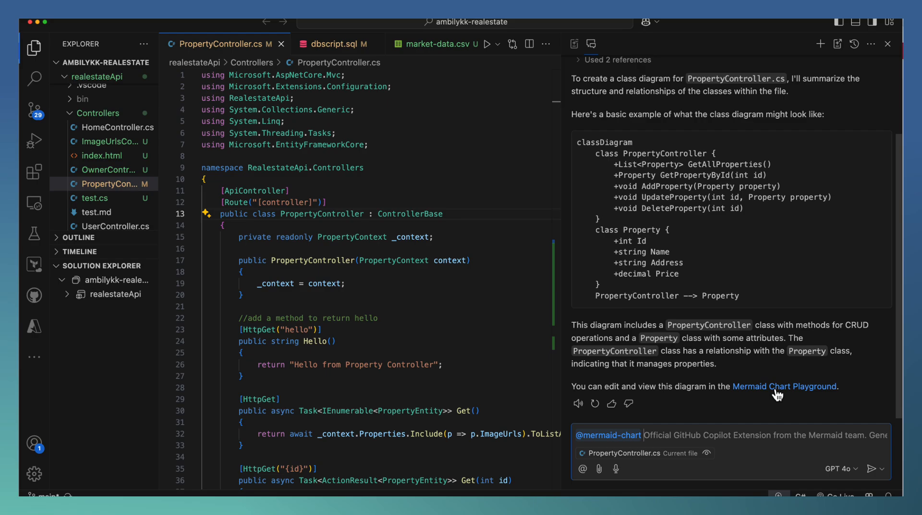
# - Open the class diagram's Playground link and choose Try free to render it
pyautogui.click(784, 387)
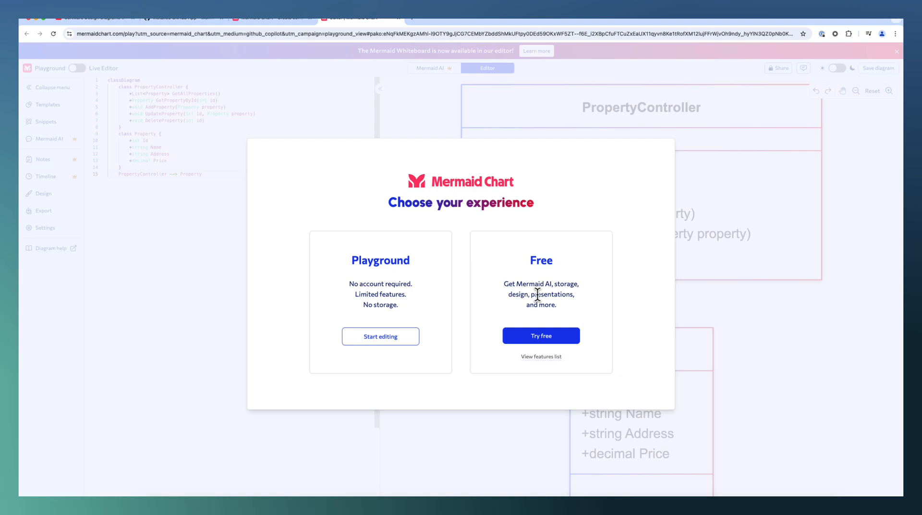
pyautogui.moveTo(640, 308)
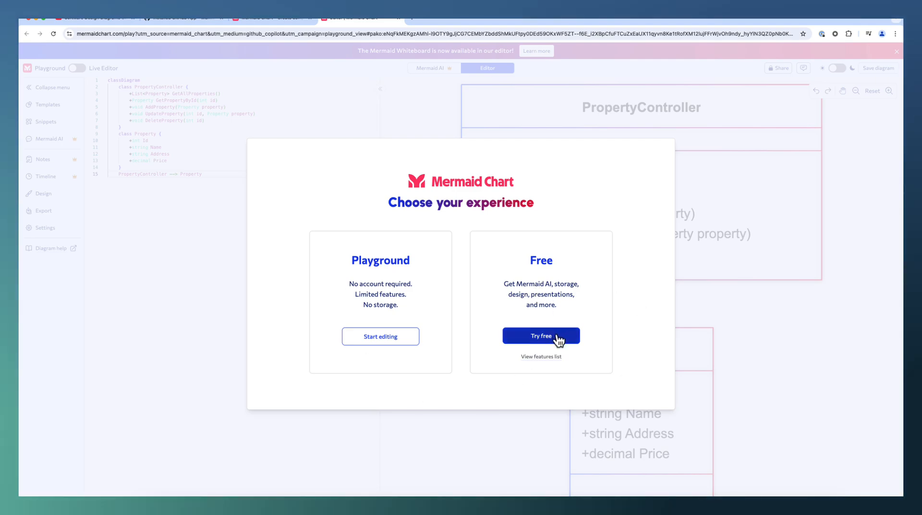
pyautogui.click(381, 336)
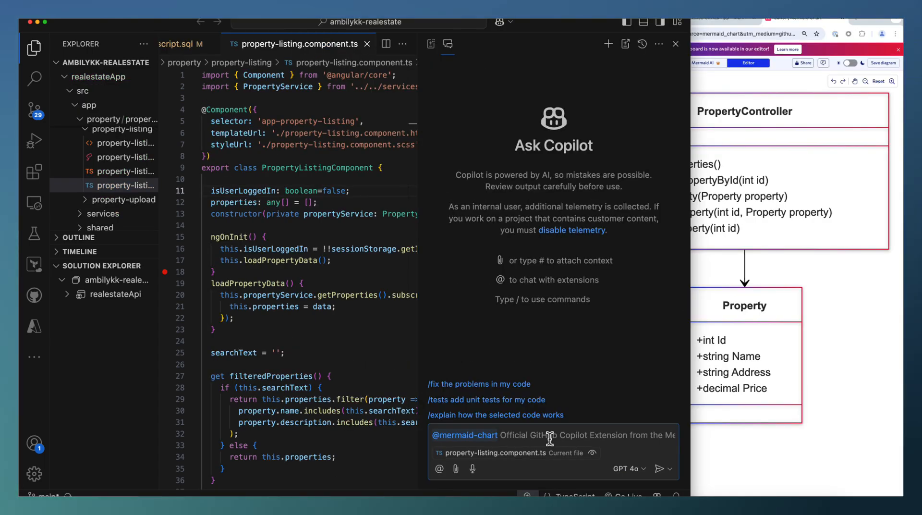
pyautogui.moveTo(338, 293)
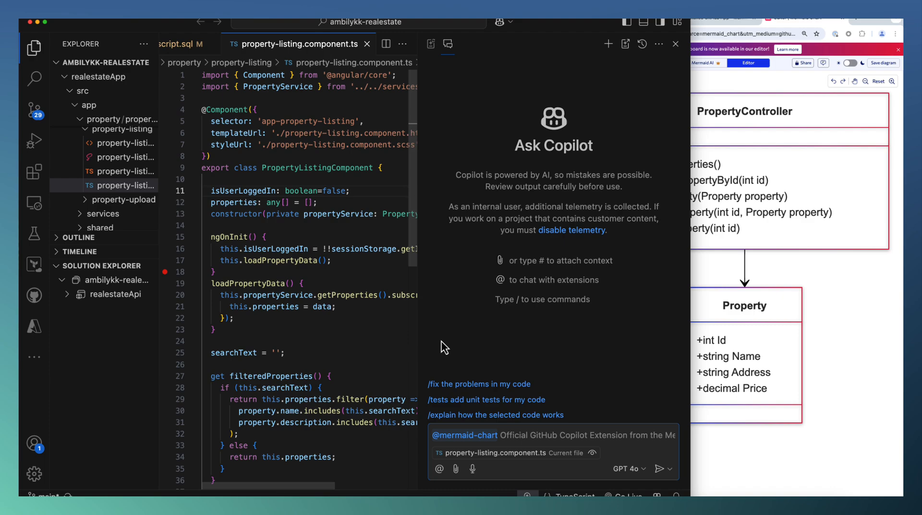
# - Request a flowchart for #file:property-listing.component.ts and follow its Playground link
pyautogui.write('g')
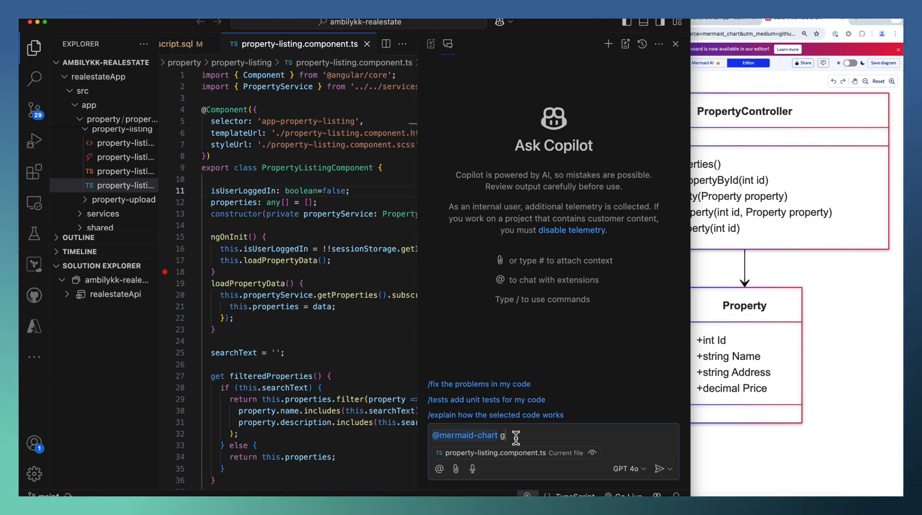
pyautogui.write('enerate a flowchart for')
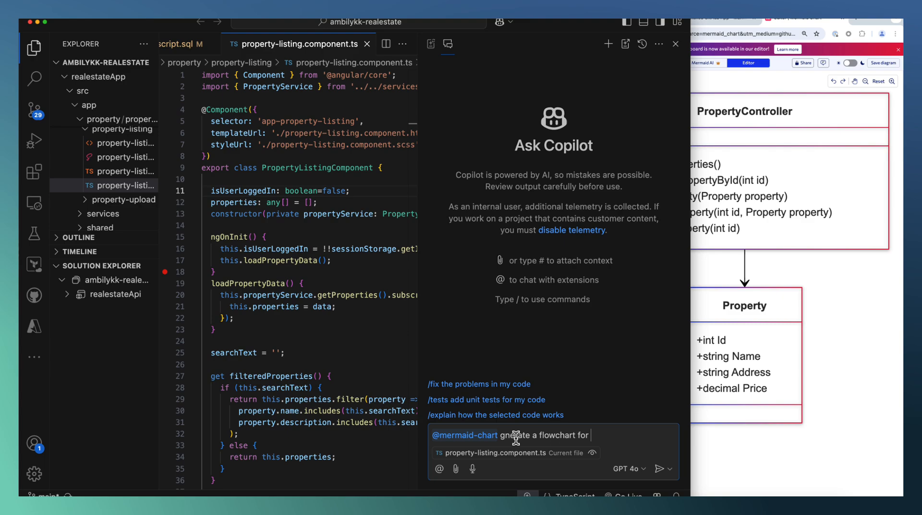
pyautogui.write('#file:')
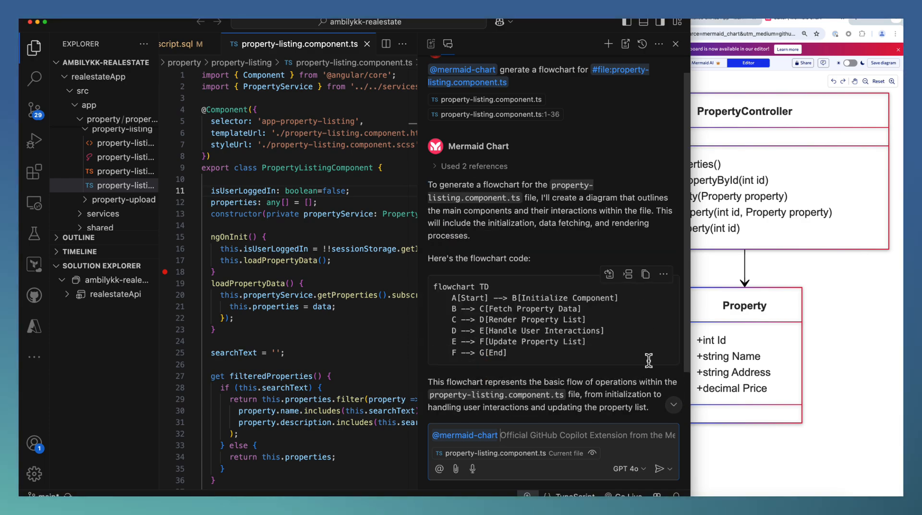
pyautogui.scroll(-3)
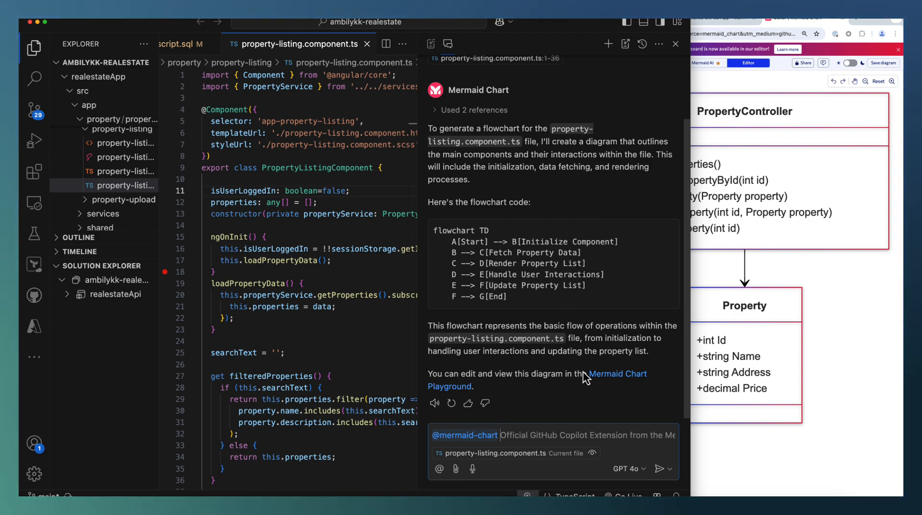
pyautogui.click(605, 373)
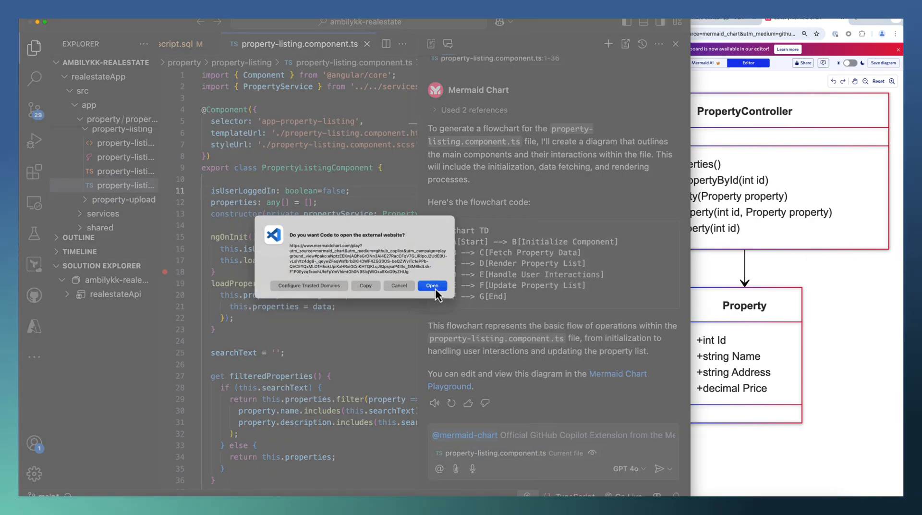
# - Allow the external link and view the Start-to-End property-listing flowchart in the Playground
pyautogui.click(432, 286)
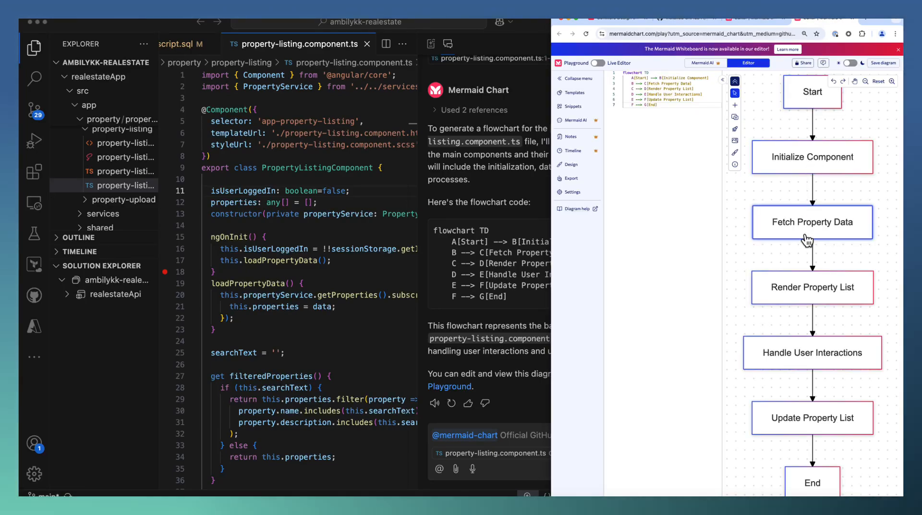
pyautogui.scroll(-3)
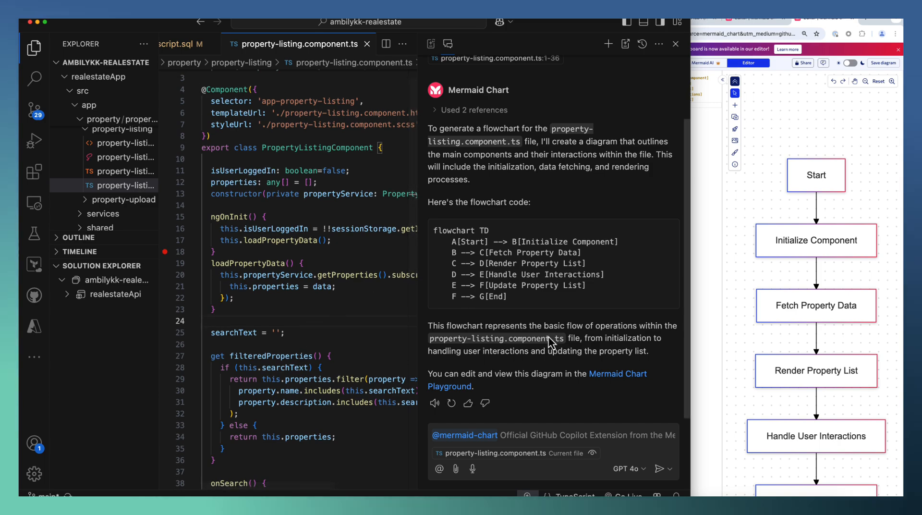
pyautogui.moveTo(521, 440)
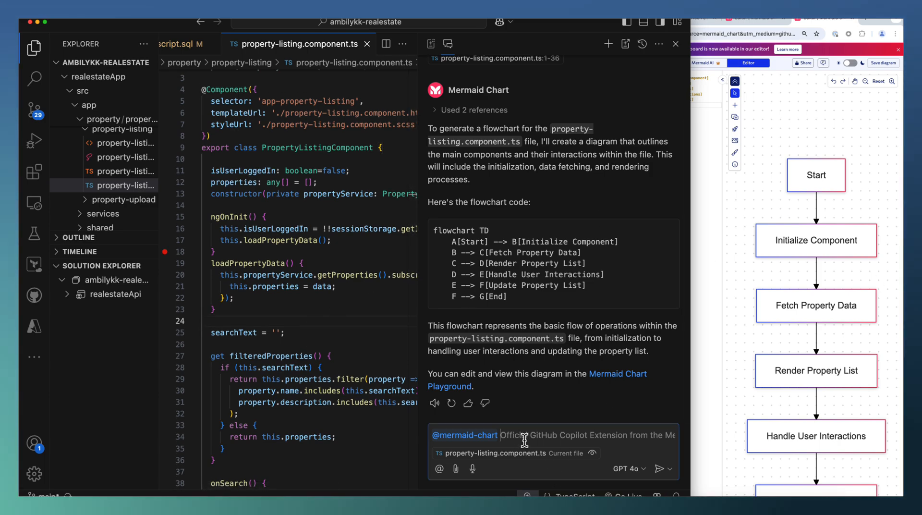
pyautogui.write('create the sequence diagram for #file:property-listing.component.ts')
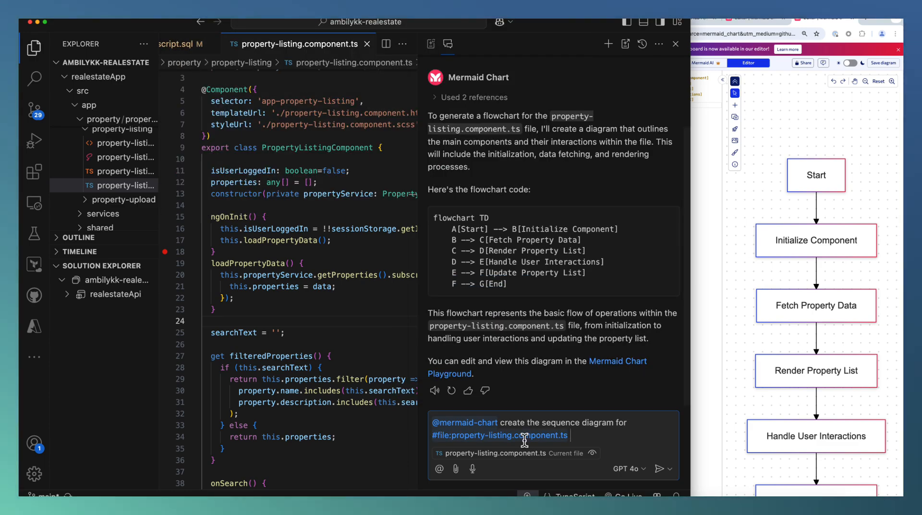
pyautogui.write('#file:')
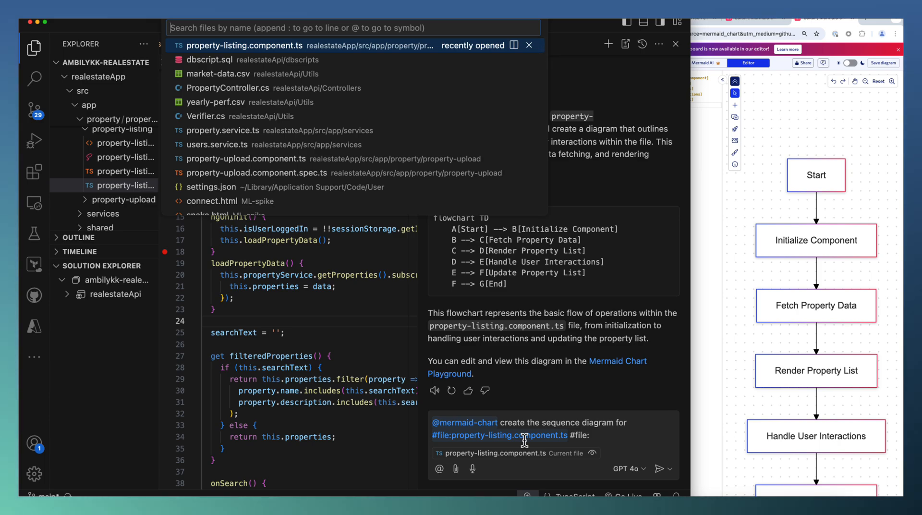
pyautogui.write('property')
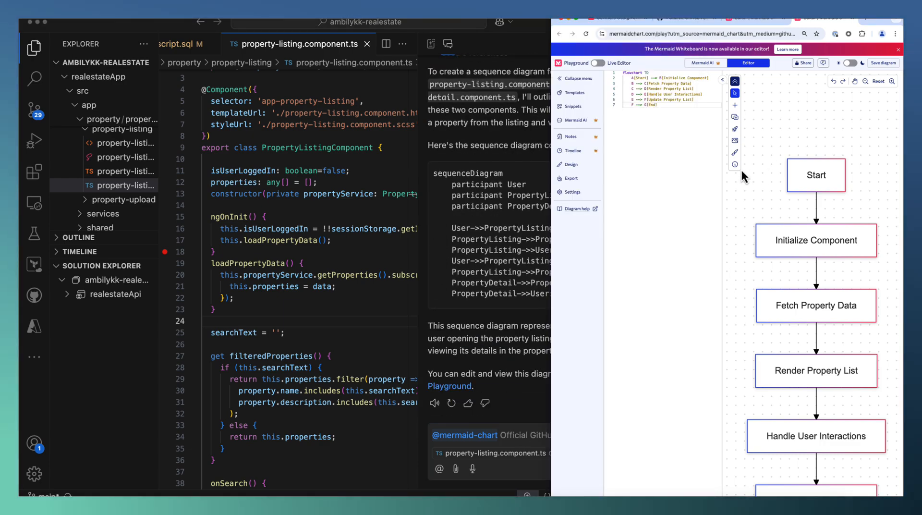
# - Open the sequence diagram in Mermaid Chart Playground and select the User participant
pyautogui.click(608, 374)
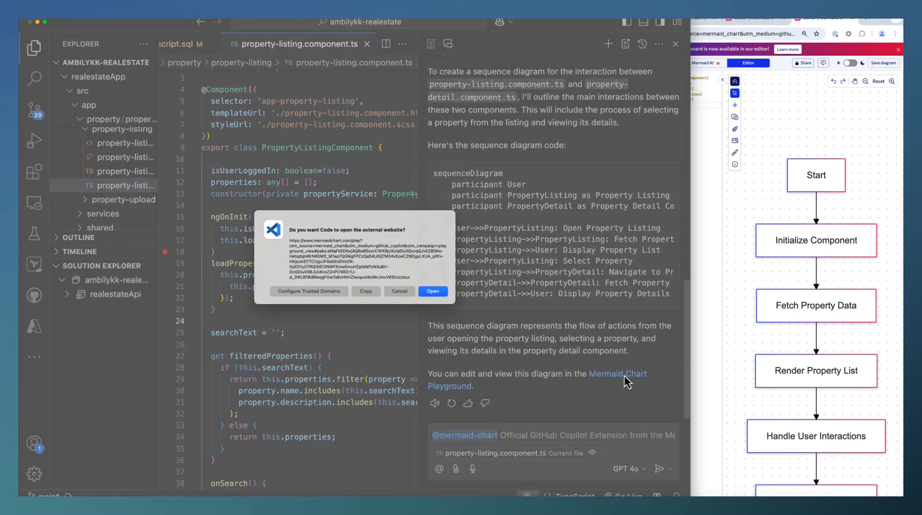
pyautogui.click(433, 290)
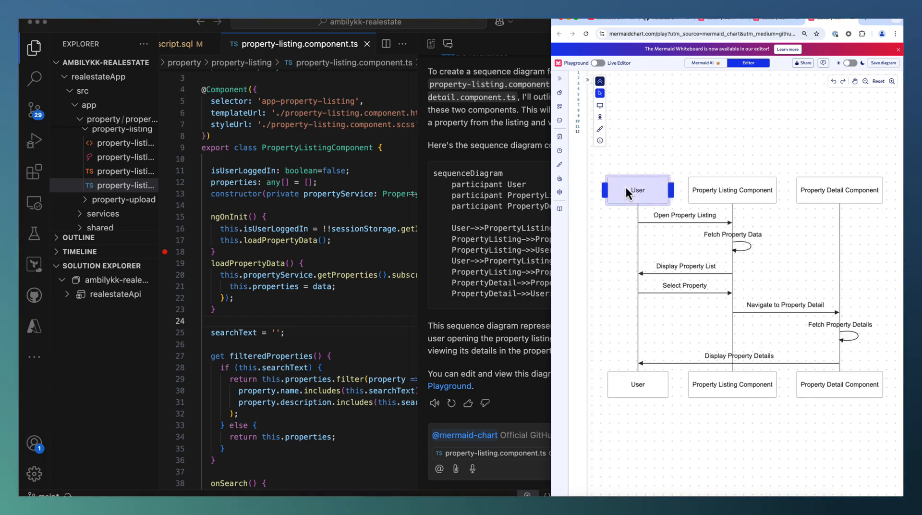
pyautogui.click(732, 189)
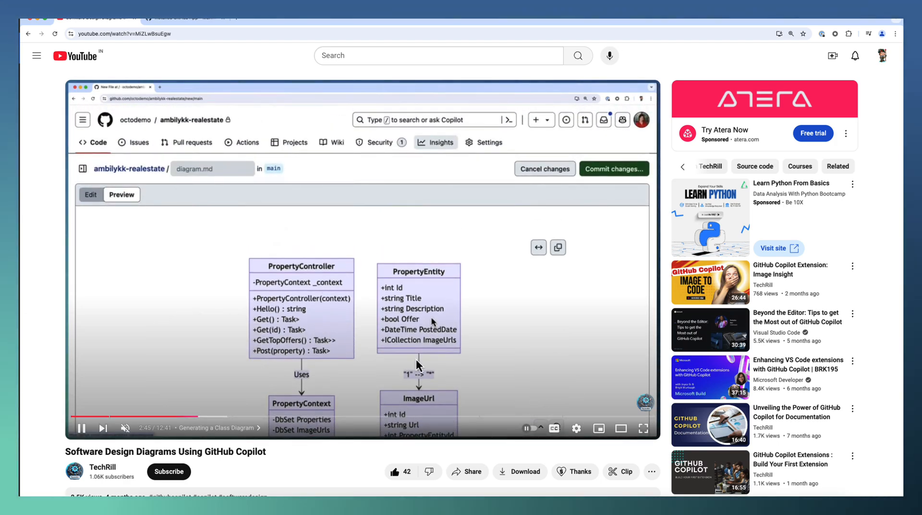
# - Return to the YouTube Copilot tutorial's diagram.md classDiagram source part
pyautogui.click(89, 195)
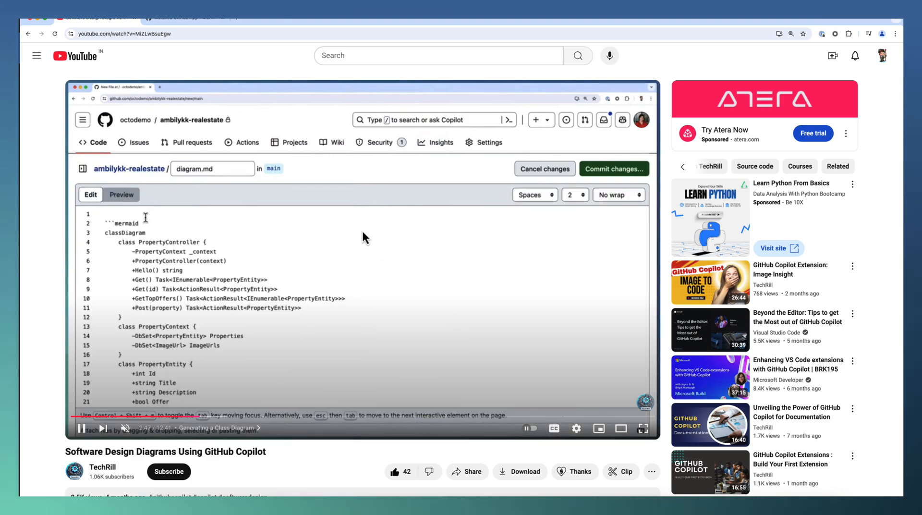
pyautogui.doubleClick(123, 222)
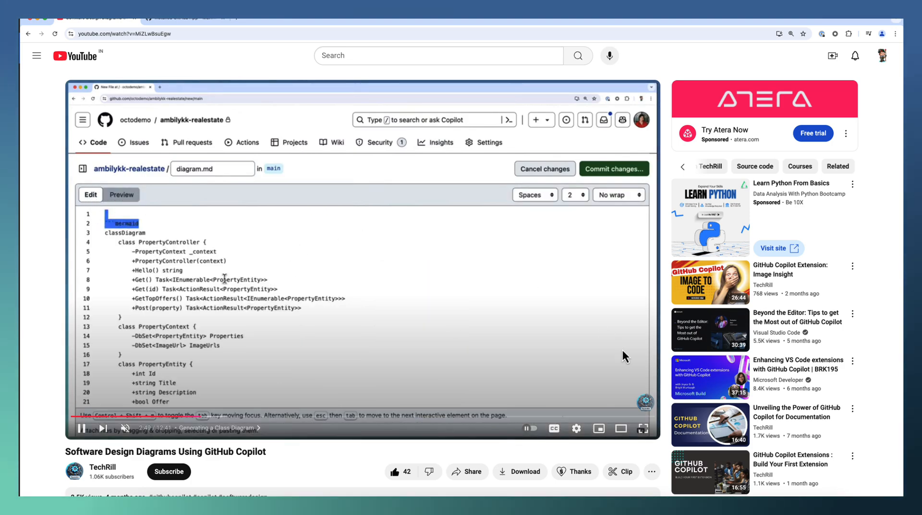